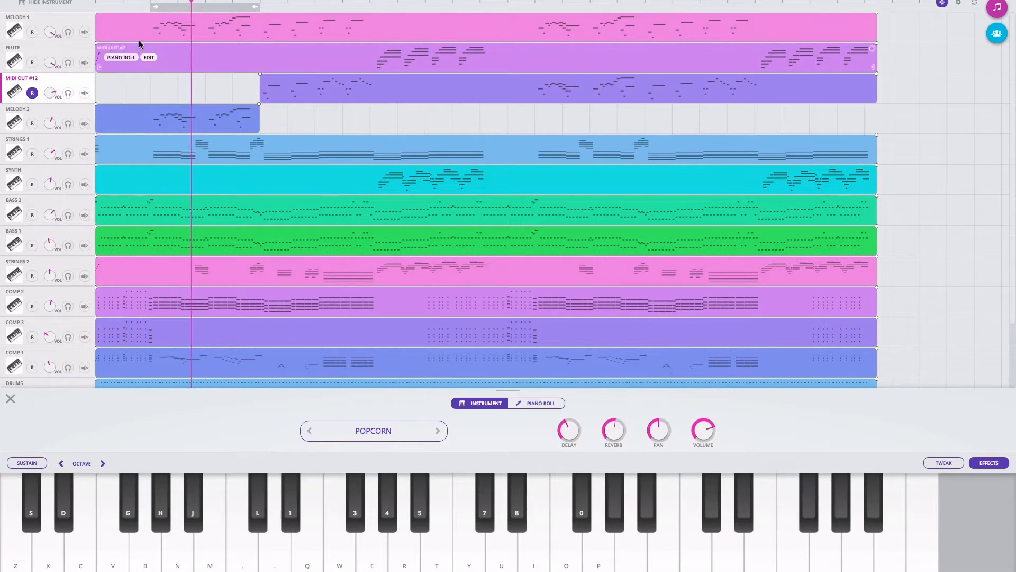
Solo Melody 1, loop the opening bars and select the track to show its Lyleish instrument.
{"action": "left_click", "coordinate": [85, 33]}
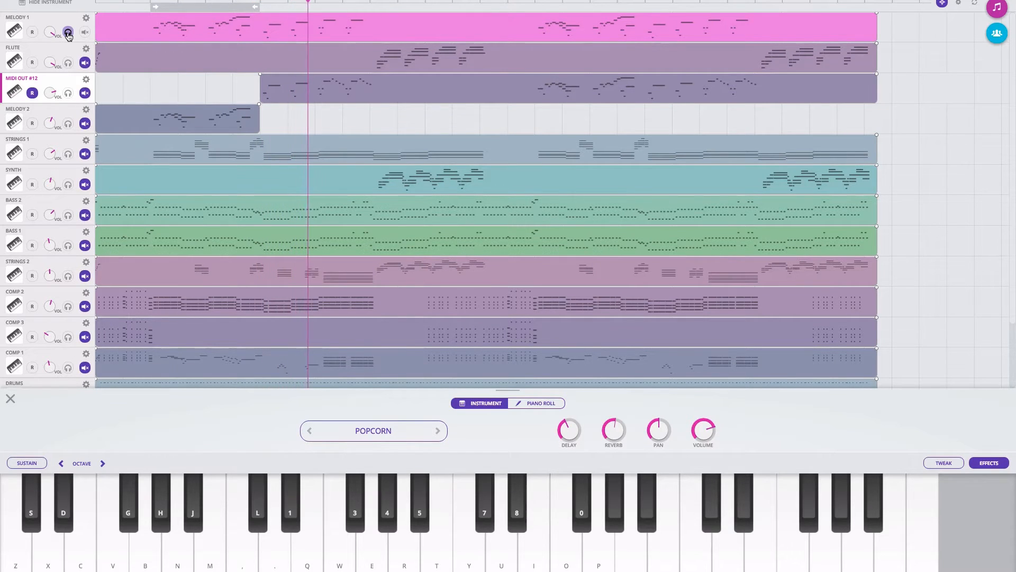
{"action": "left_click", "coordinate": [84, 32]}
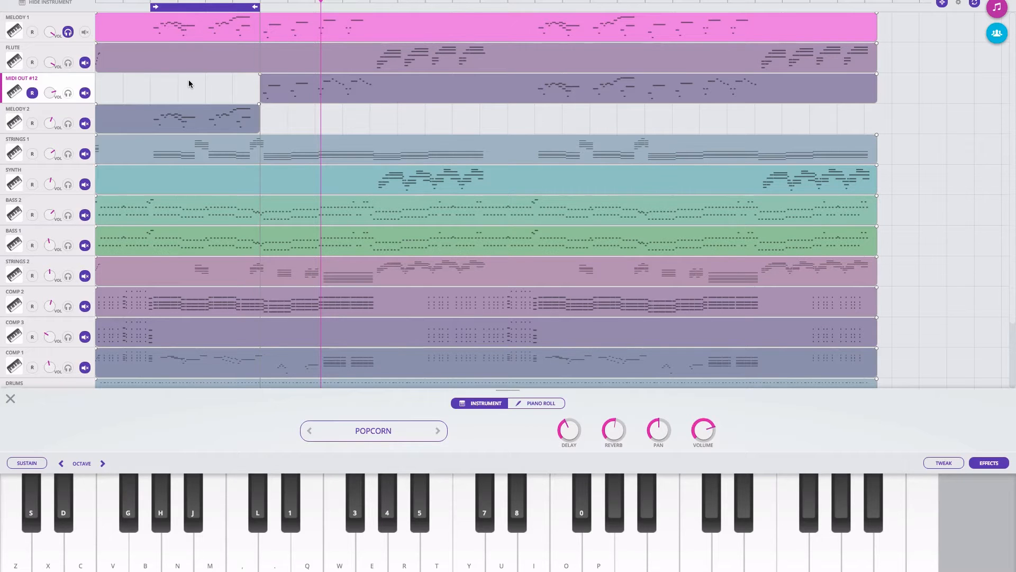
{"action": "left_click", "coordinate": [13, 28]}
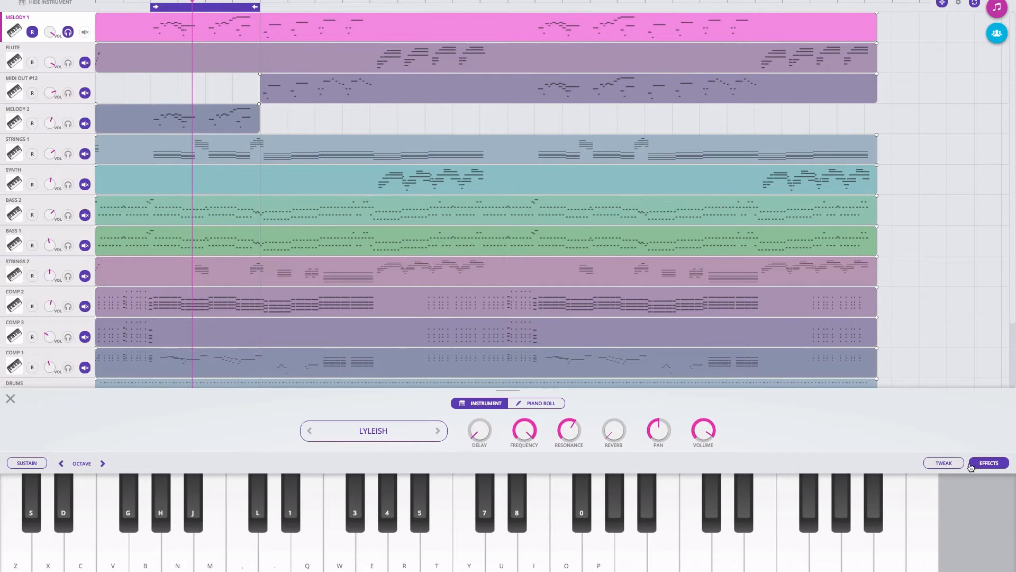
Remove Stereo Delay and Vibrato from Melody 1 and add Compressor One after Stereo Chorus.
{"action": "left_click", "coordinate": [988, 462]}
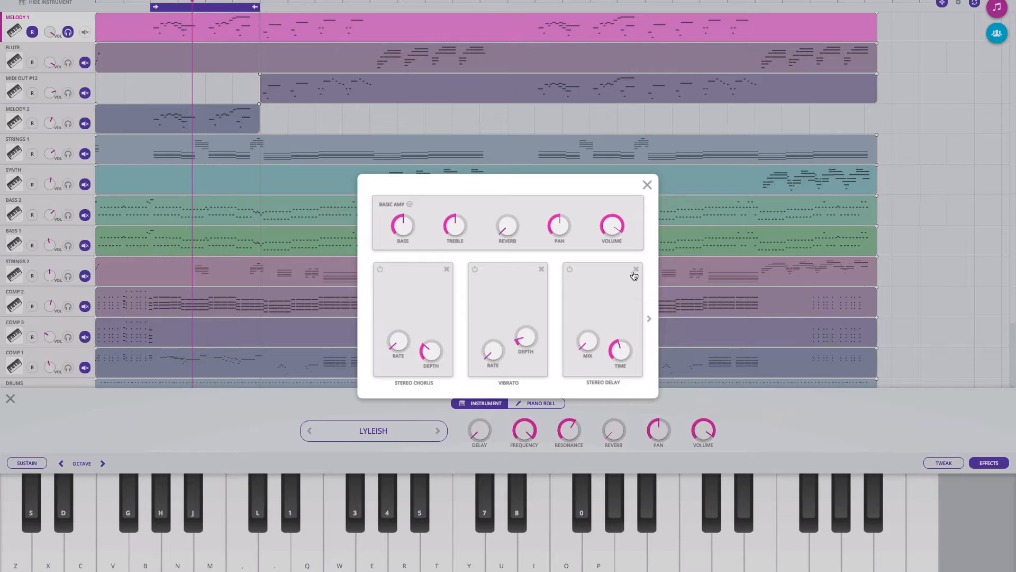
{"action": "left_click", "coordinate": [635, 269]}
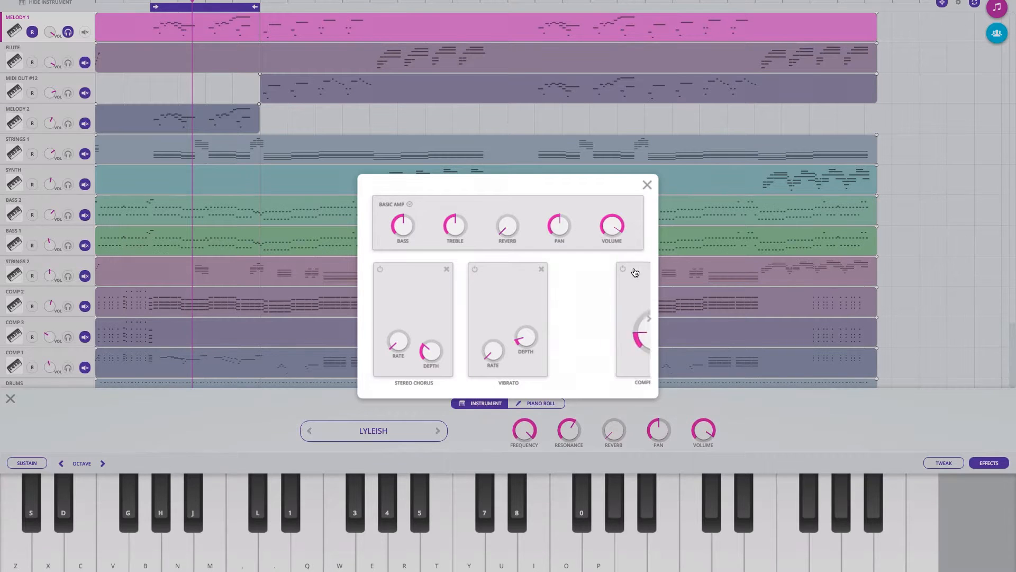
{"action": "left_click", "coordinate": [542, 269]}
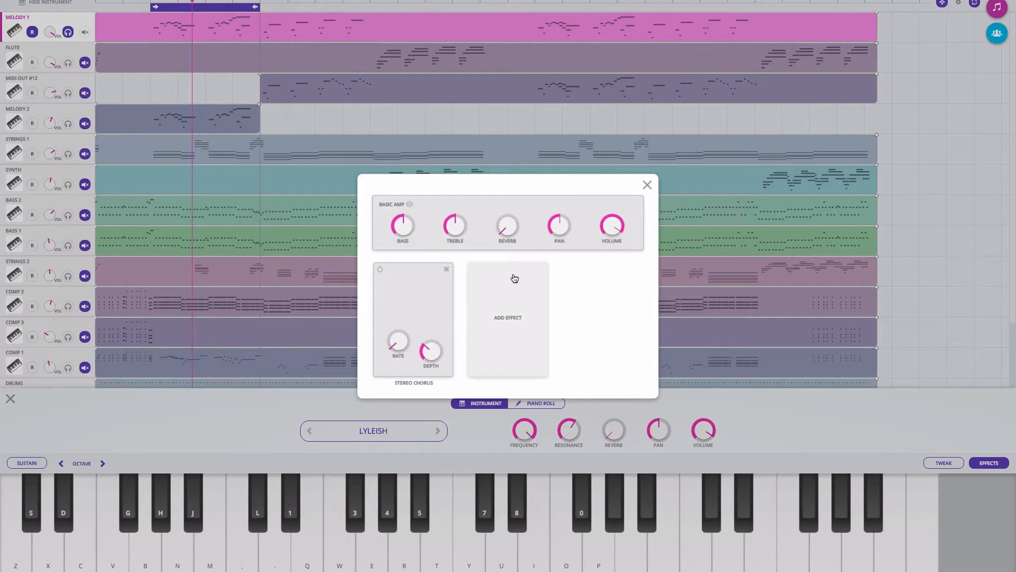
{"action": "mouse_move", "coordinate": [520, 300]}
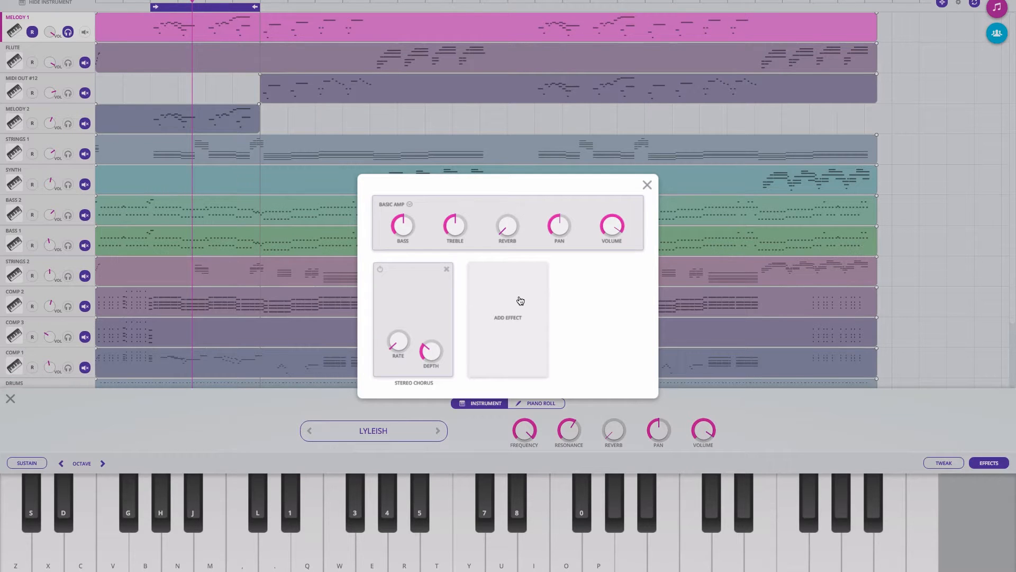
{"action": "left_click", "coordinate": [508, 318]}
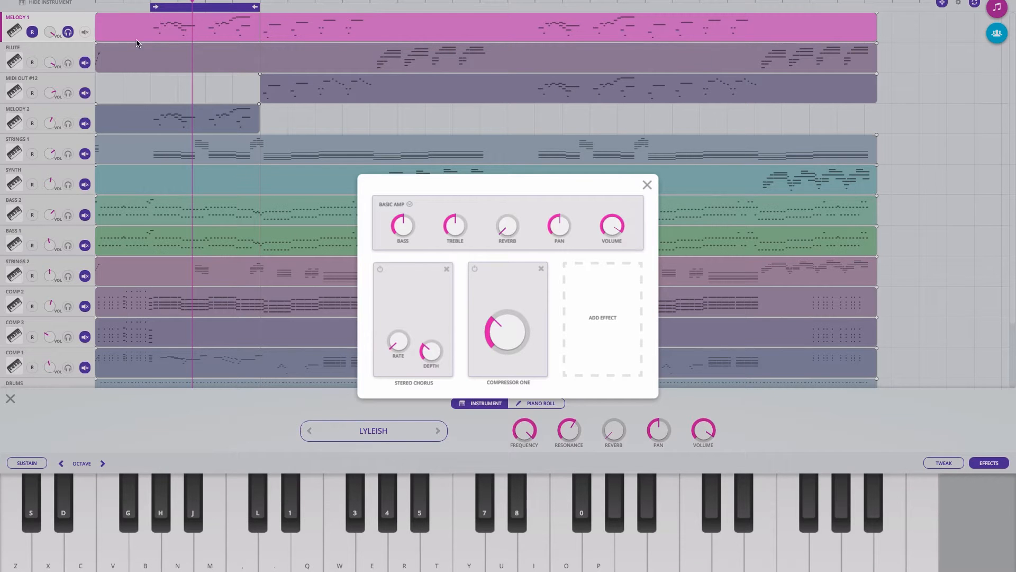
Bypass and re-enable Compressor One on Melody 1 while playing to compare the sound.
{"action": "left_click", "coordinate": [646, 184]}
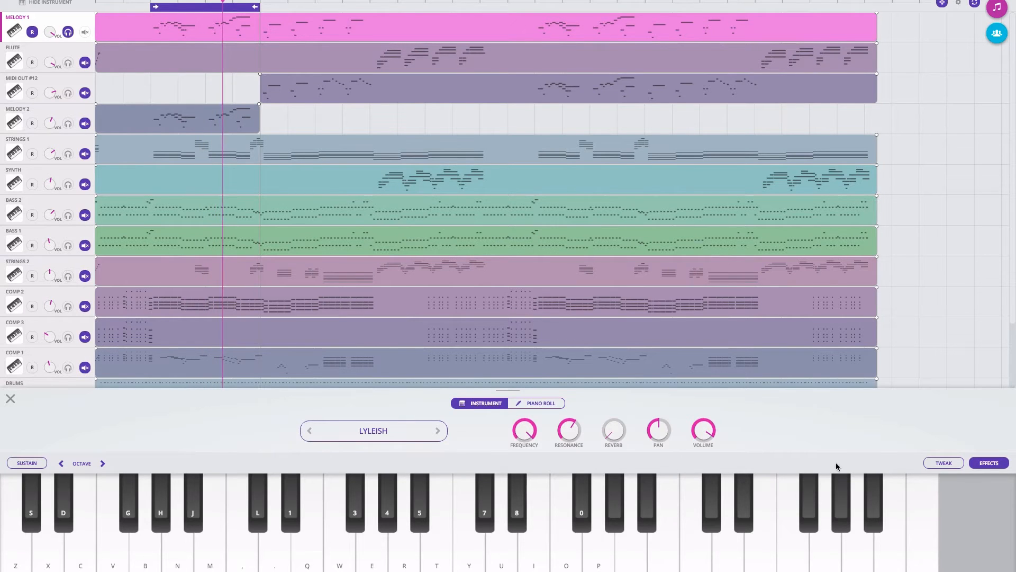
{"action": "left_click", "coordinate": [989, 463]}
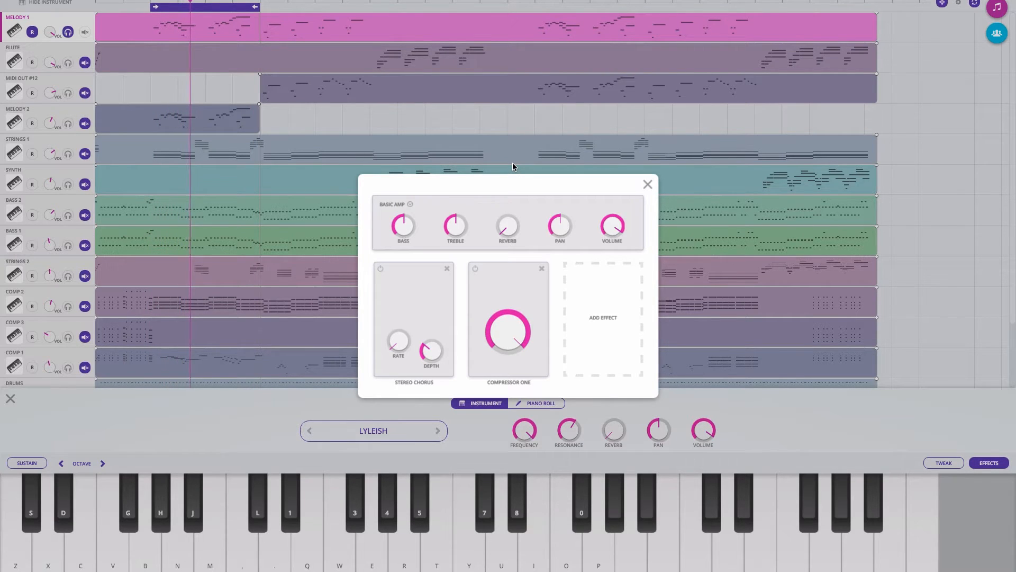
{"action": "mouse_move", "coordinate": [511, 208]}
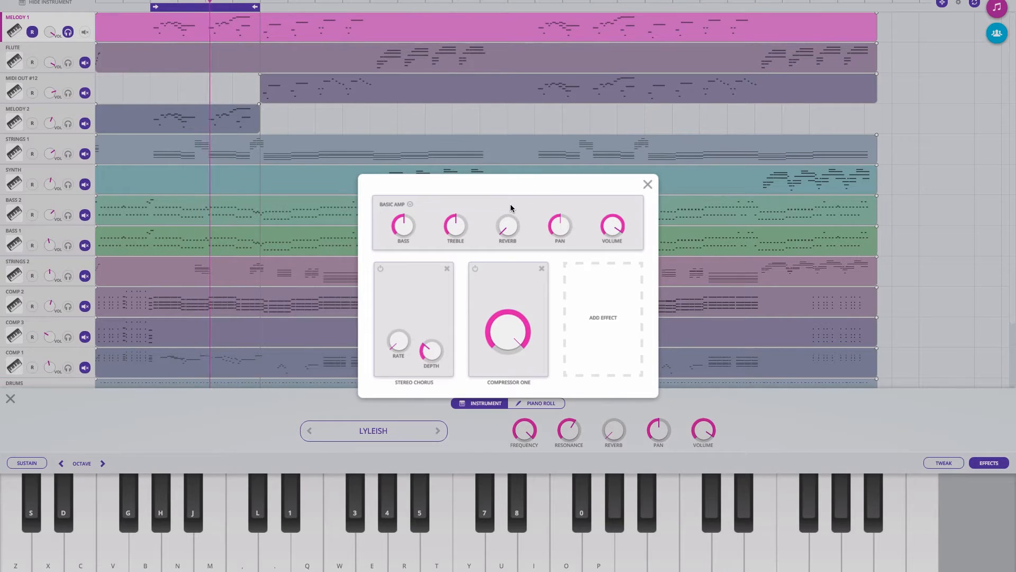
{"action": "left_click", "coordinate": [476, 268]}
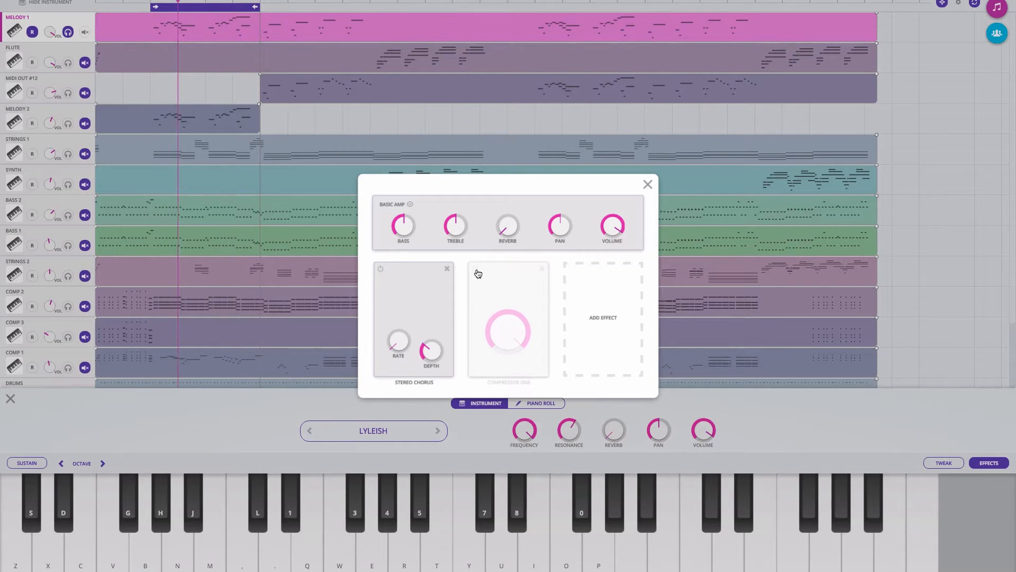
{"action": "left_click", "coordinate": [478, 268]}
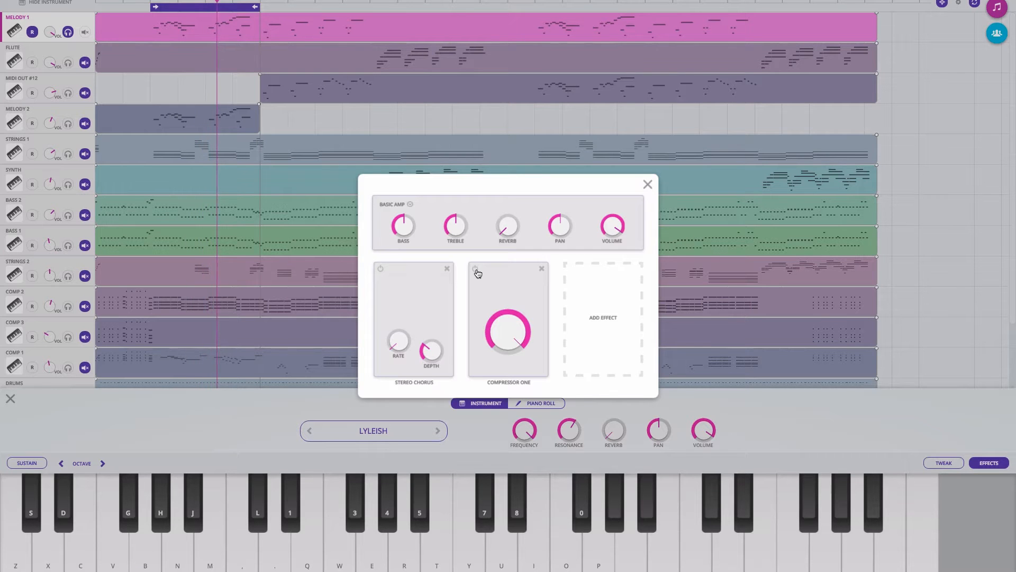
{"action": "left_click", "coordinate": [646, 185]}
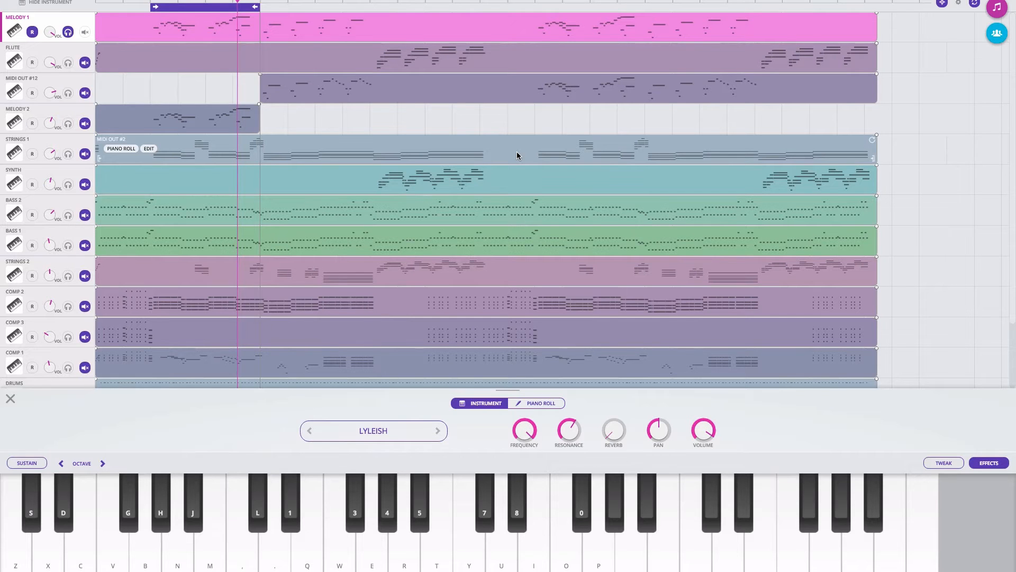
Switch Compressor One off again for comparison, leaving Stereo Chorus the only active effect.
{"action": "left_click", "coordinate": [559, 214]}
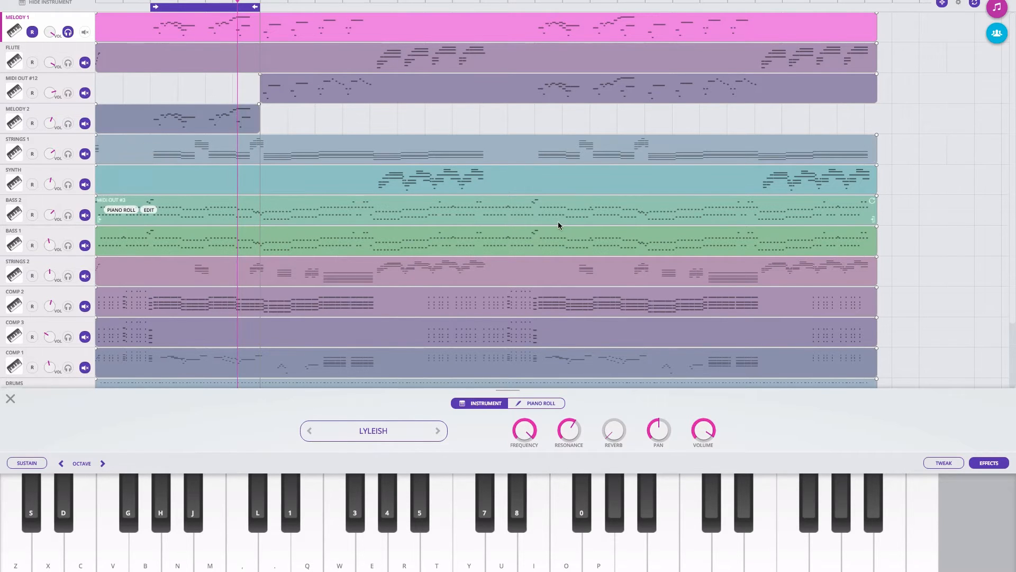
{"action": "mouse_move", "coordinate": [172, 58]}
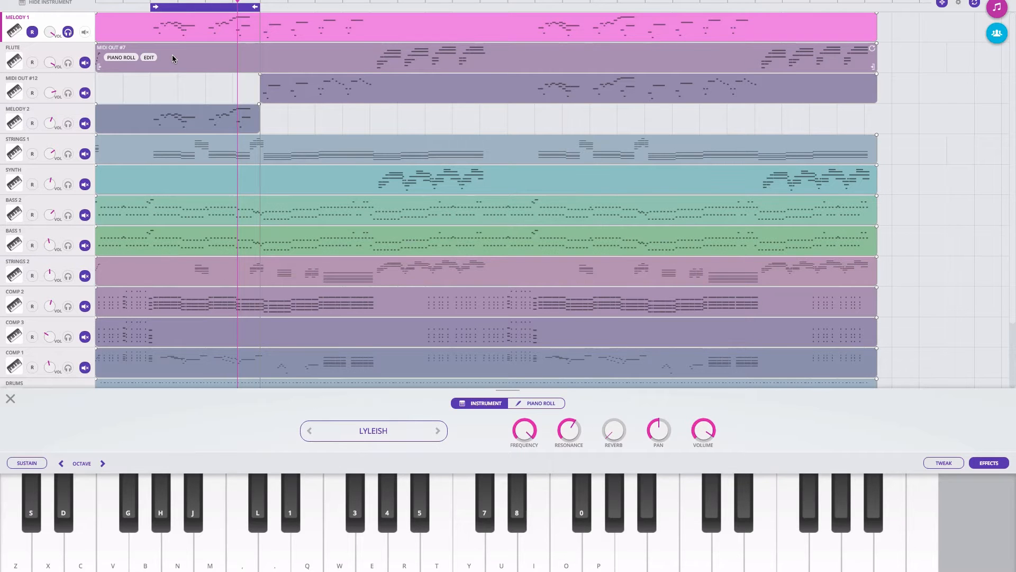
{"action": "left_click", "coordinate": [488, 181]}
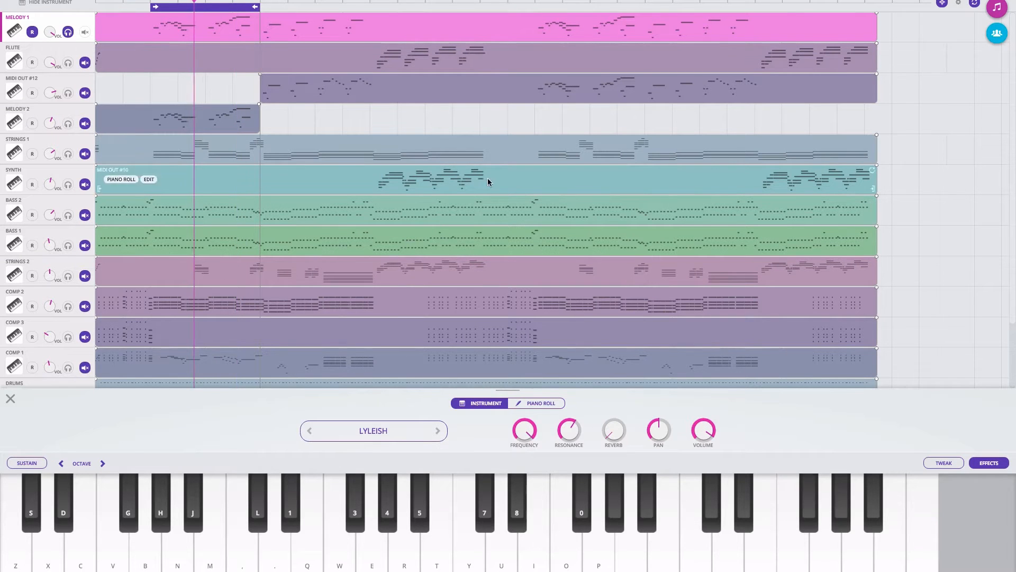
{"action": "left_click", "coordinate": [989, 463]}
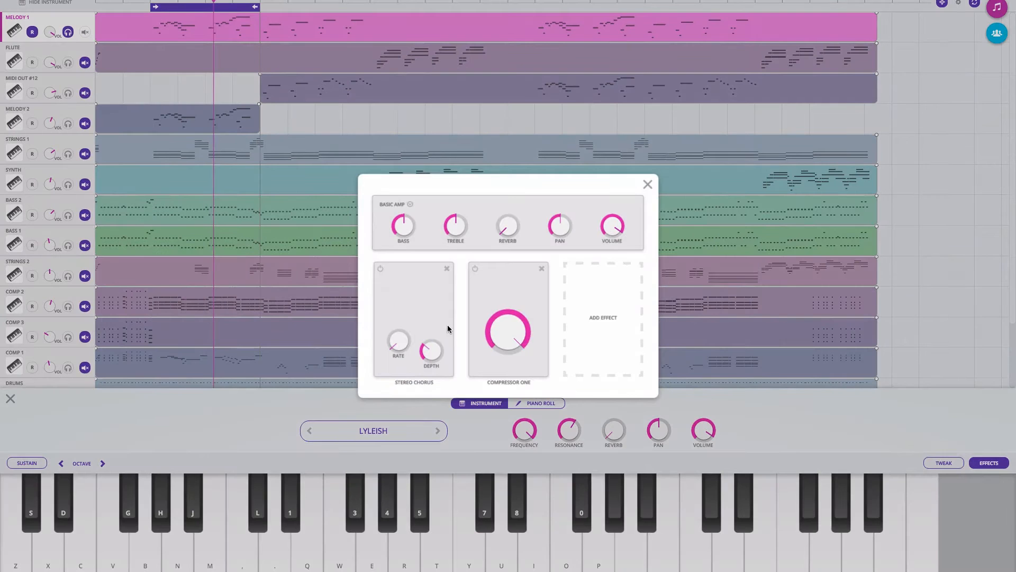
{"action": "left_click", "coordinate": [476, 268]}
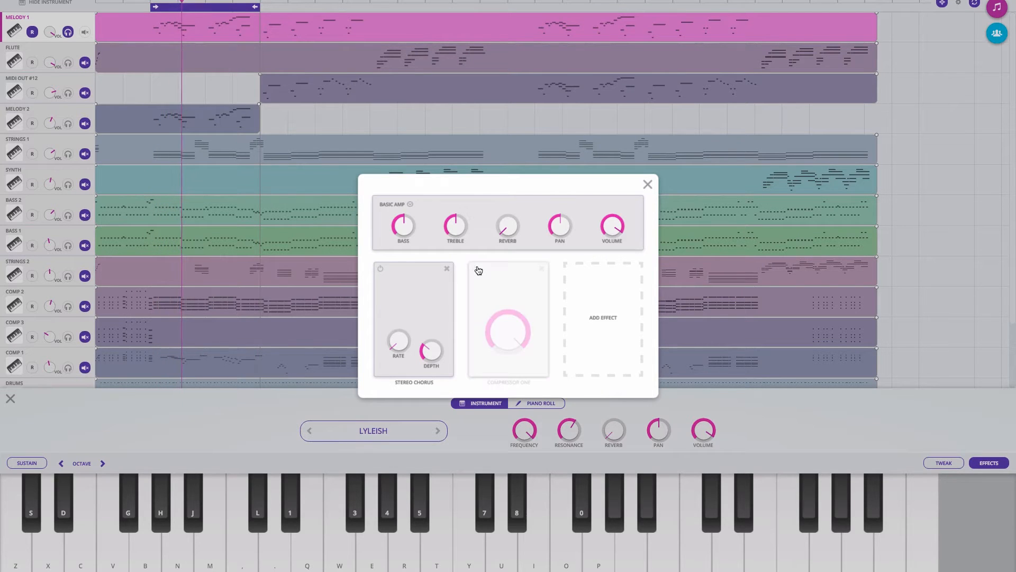
{"action": "left_click", "coordinate": [646, 184]}
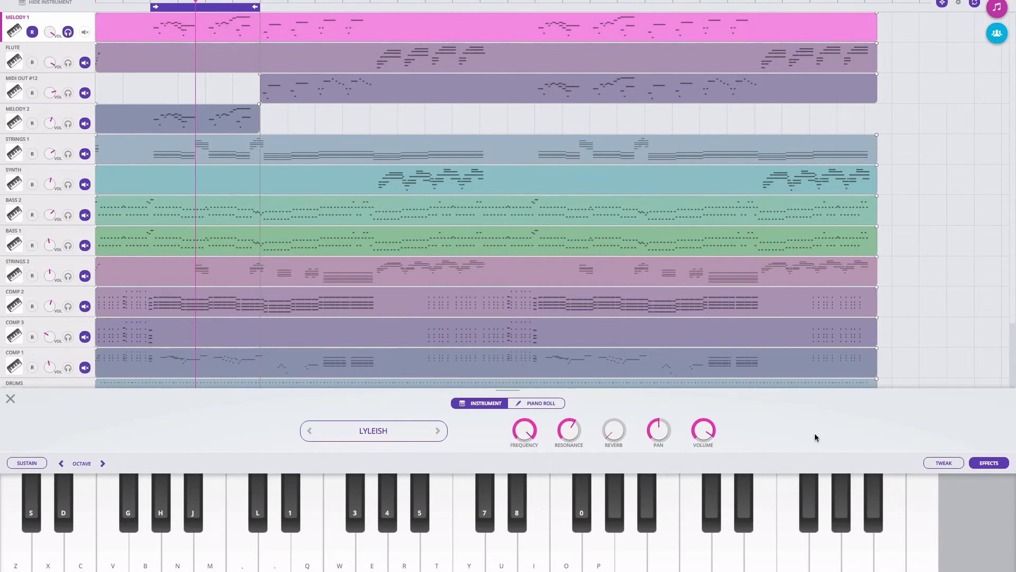
{"action": "left_click", "coordinate": [988, 463]}
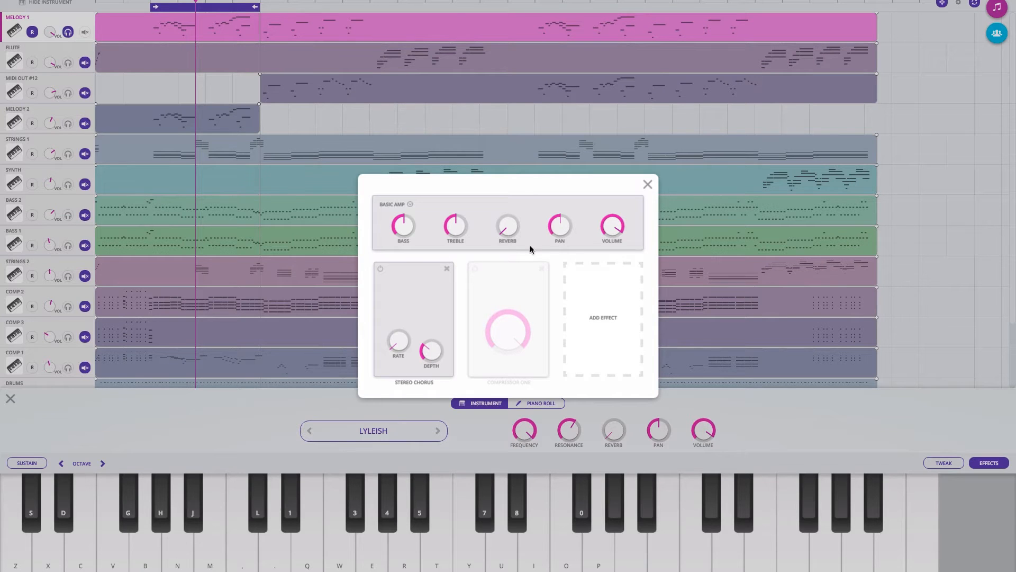
Re-enable Compressor One briefly, then delete it from Melody 1's chain.
{"action": "left_click", "coordinate": [474, 268]}
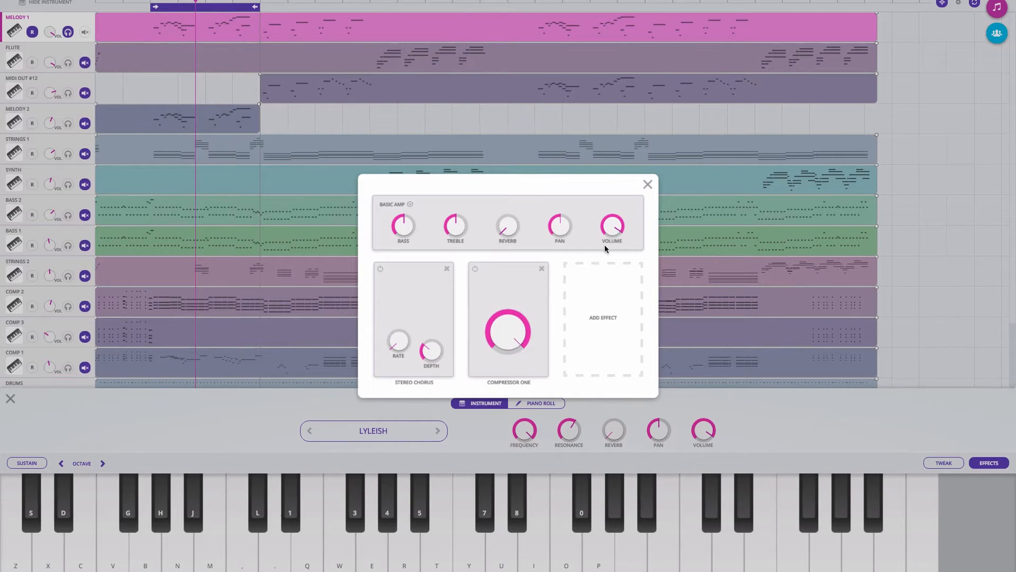
{"action": "mouse_move", "coordinate": [610, 265]}
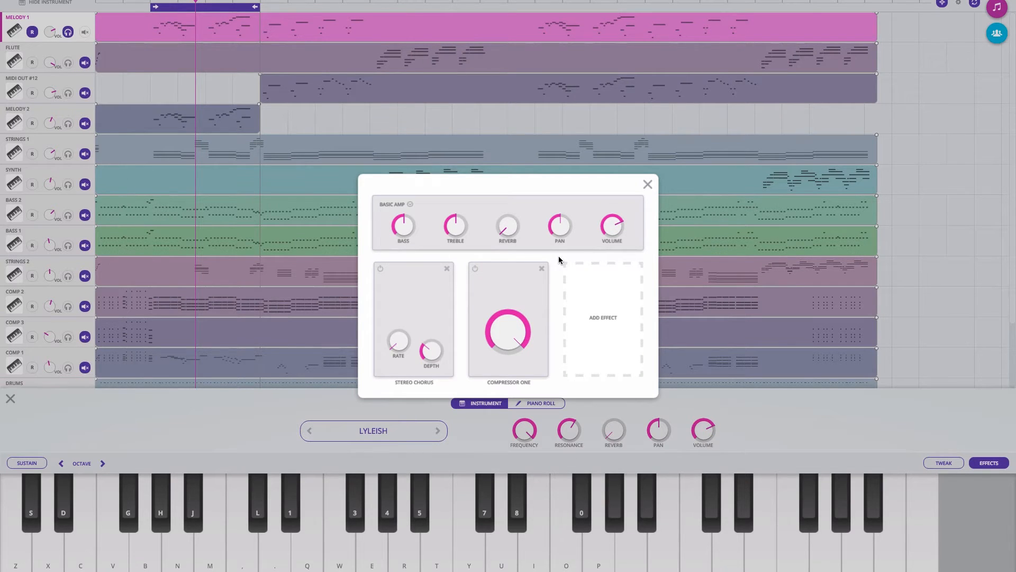
{"action": "mouse_move", "coordinate": [538, 259]}
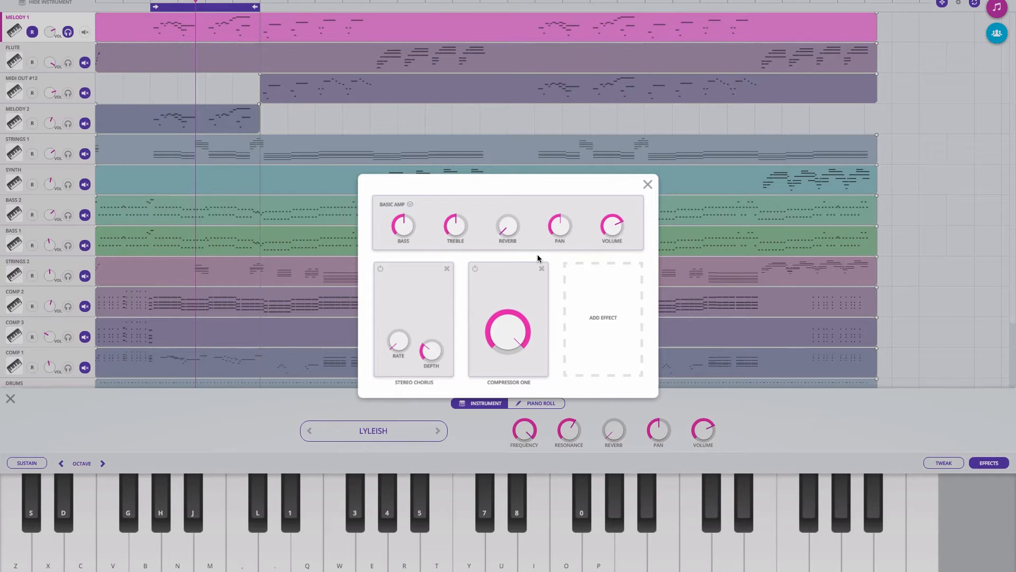
{"action": "mouse_move", "coordinate": [498, 257]}
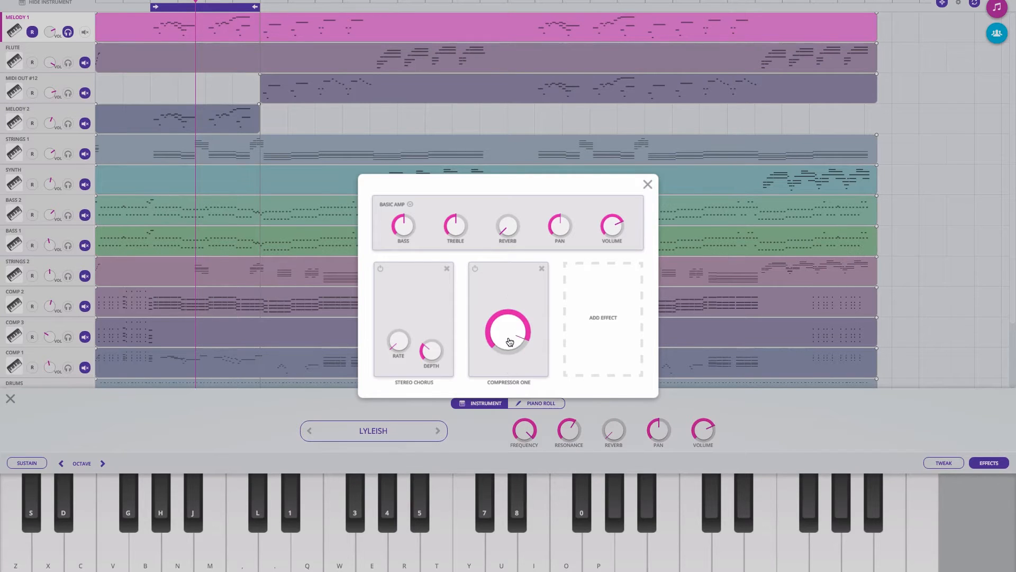
{"action": "mouse_move", "coordinate": [611, 229]}
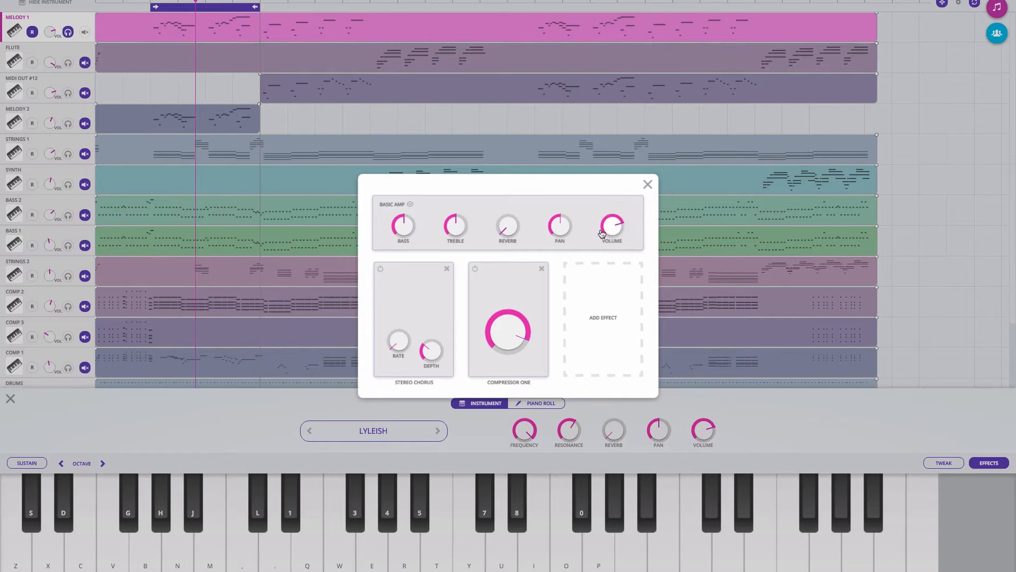
{"action": "left_click", "coordinate": [543, 268]}
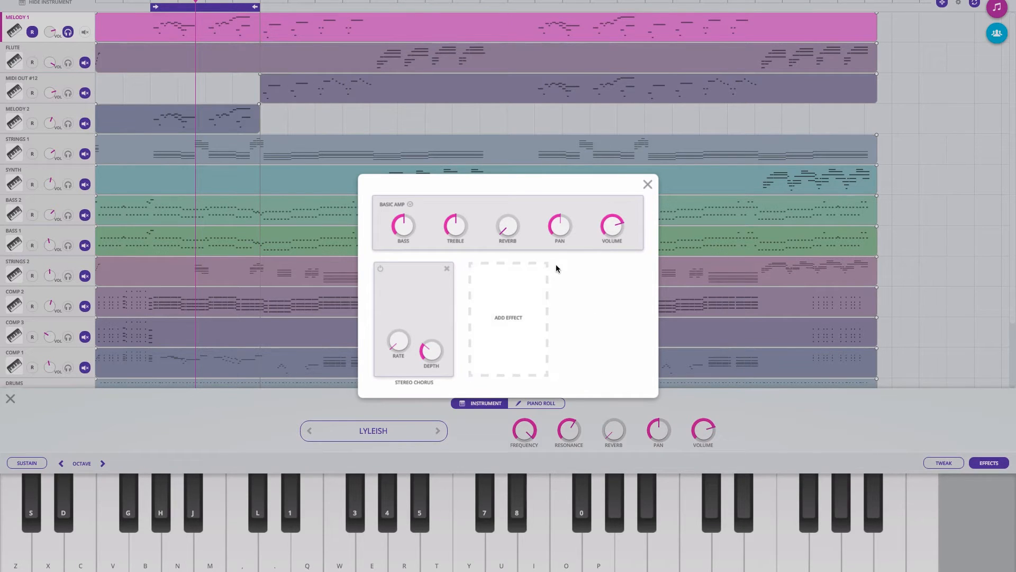
{"action": "mouse_move", "coordinate": [635, 198]}
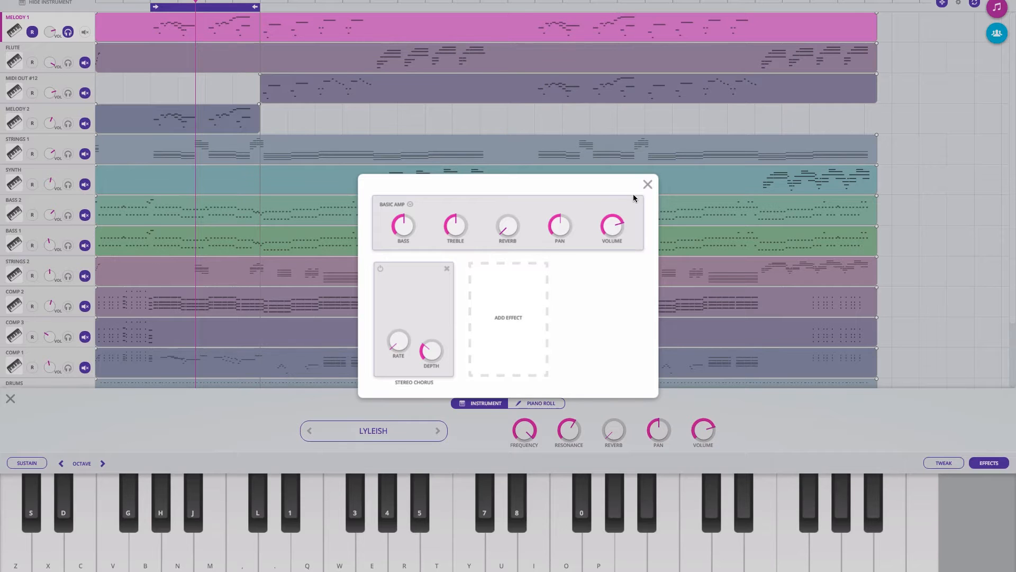
Add a Delay effect after Stereo Chorus on Melody 1 and show MIDI OUT #12's effects.
{"action": "left_click", "coordinate": [508, 317]}
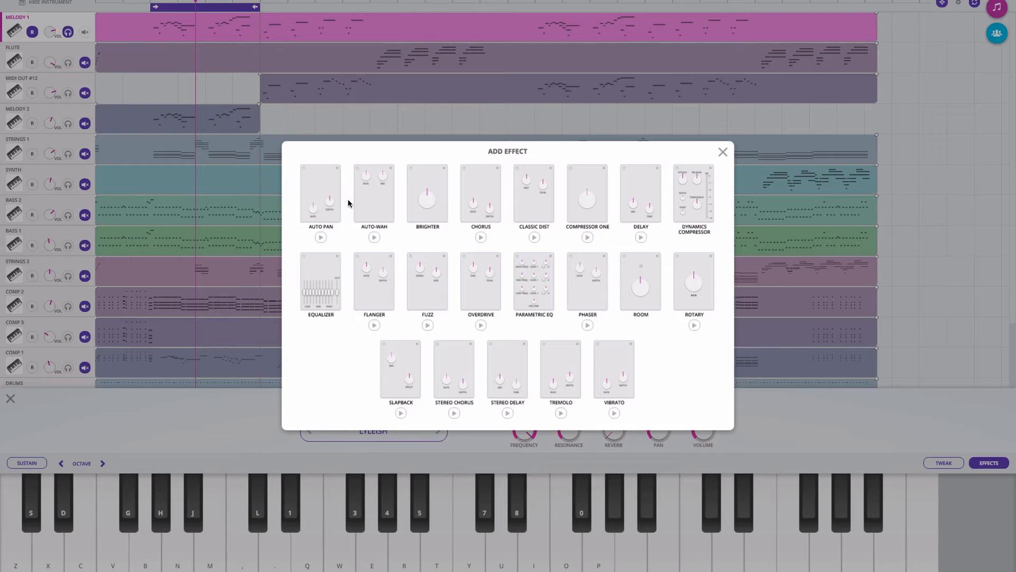
{"action": "mouse_move", "coordinate": [639, 194]}
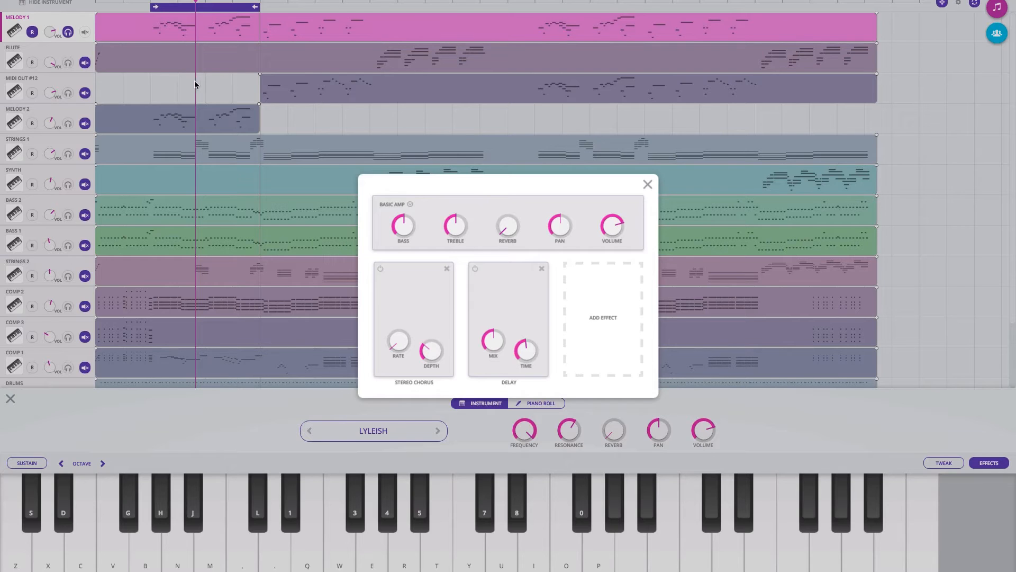
{"action": "left_click", "coordinate": [537, 402]}
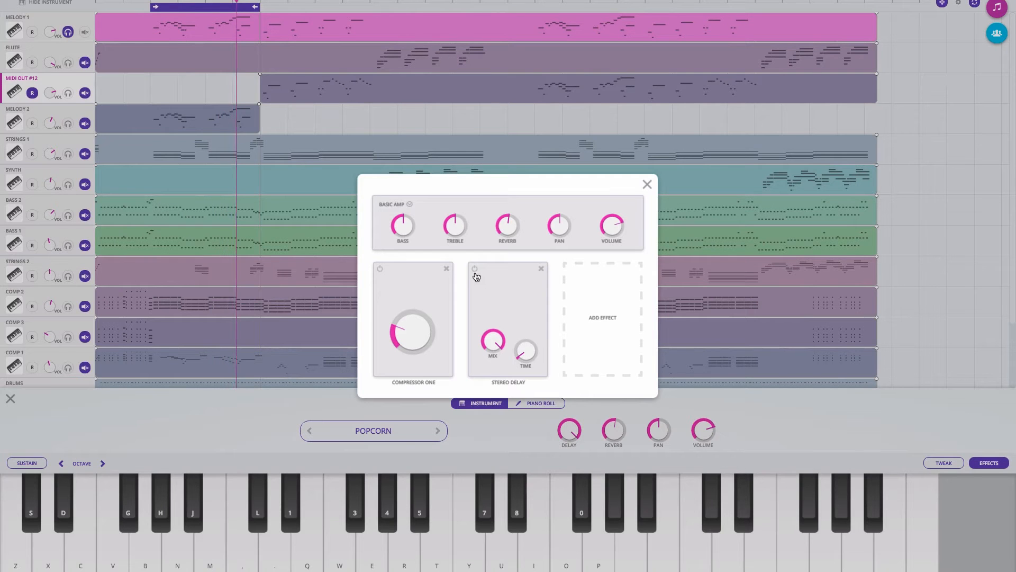
Audition MIDI OUT #12 with its Stereo Delay bypassed, then switch it back on.
{"action": "left_click", "coordinate": [475, 268]}
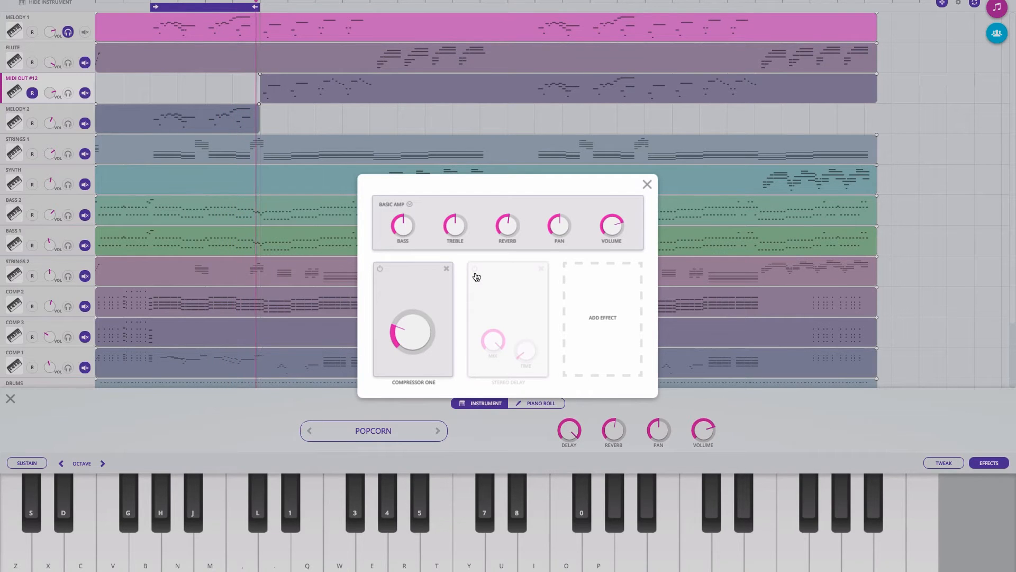
{"action": "left_click", "coordinate": [645, 184]}
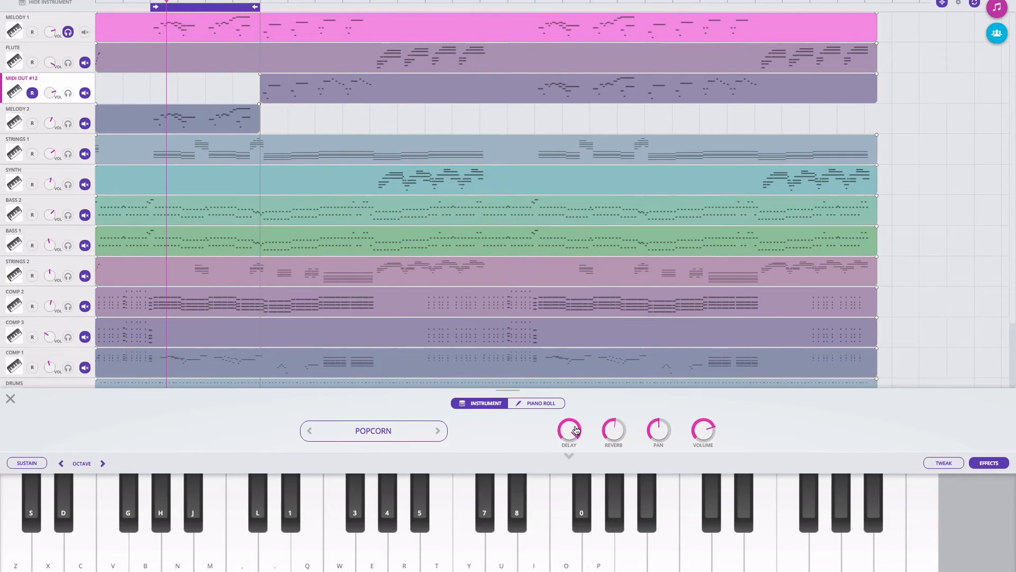
{"action": "left_click", "coordinate": [988, 463]}
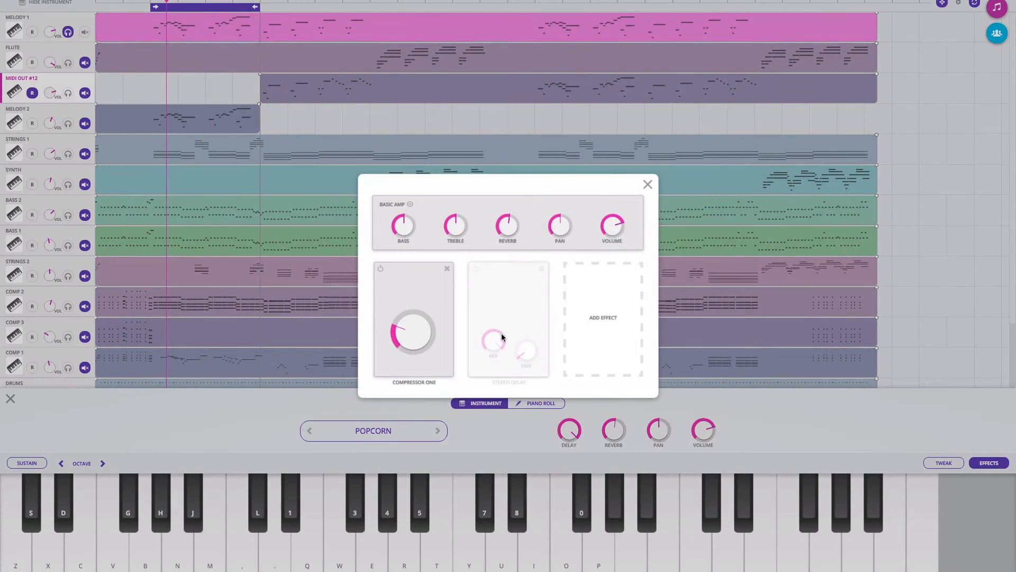
{"action": "left_click", "coordinate": [494, 340]}
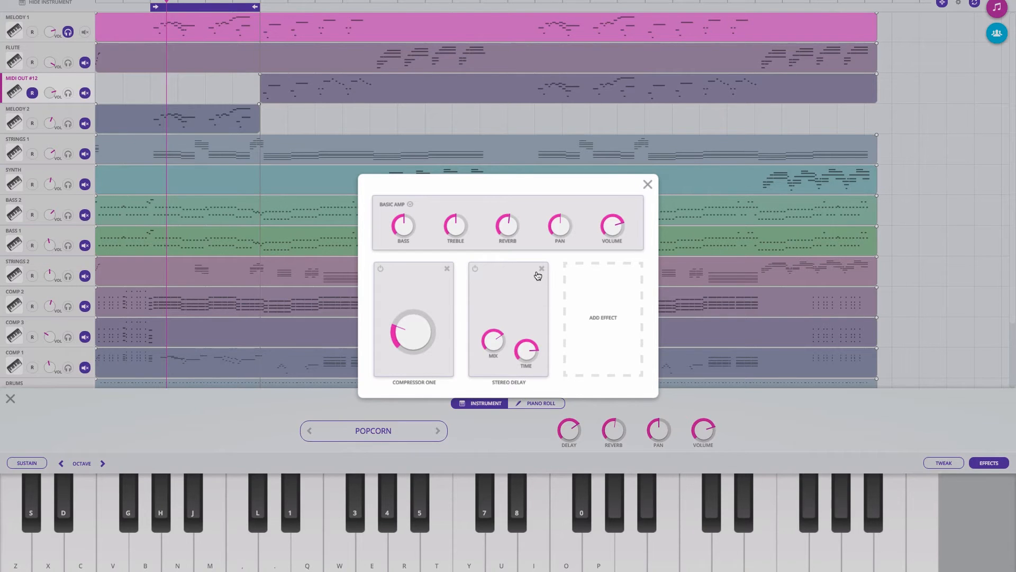
Delete and re-add Stereo Delay to compare, finally removing it so only Compressor One remains.
{"action": "left_click", "coordinate": [542, 268]}
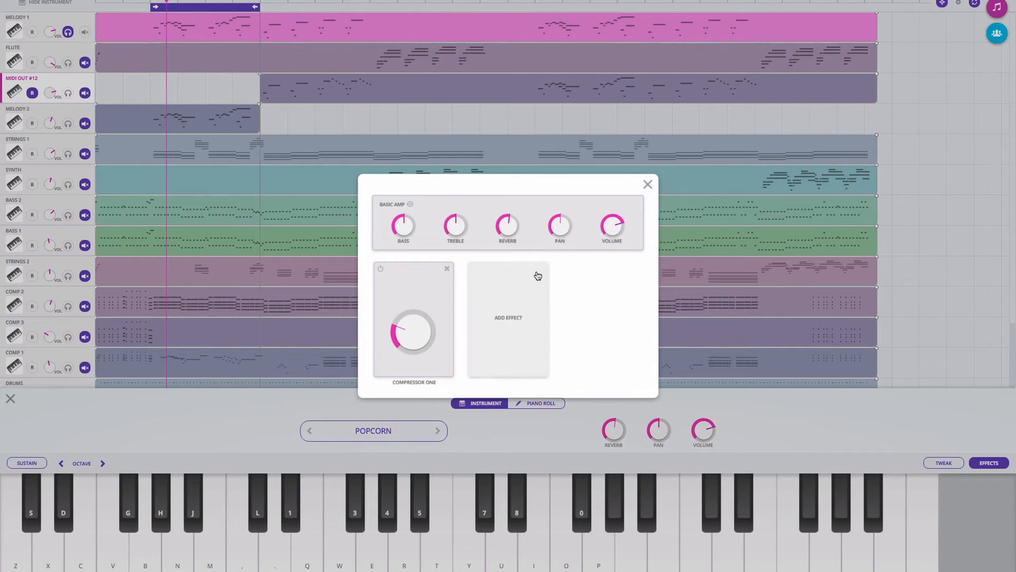
{"action": "left_click", "coordinate": [507, 318]}
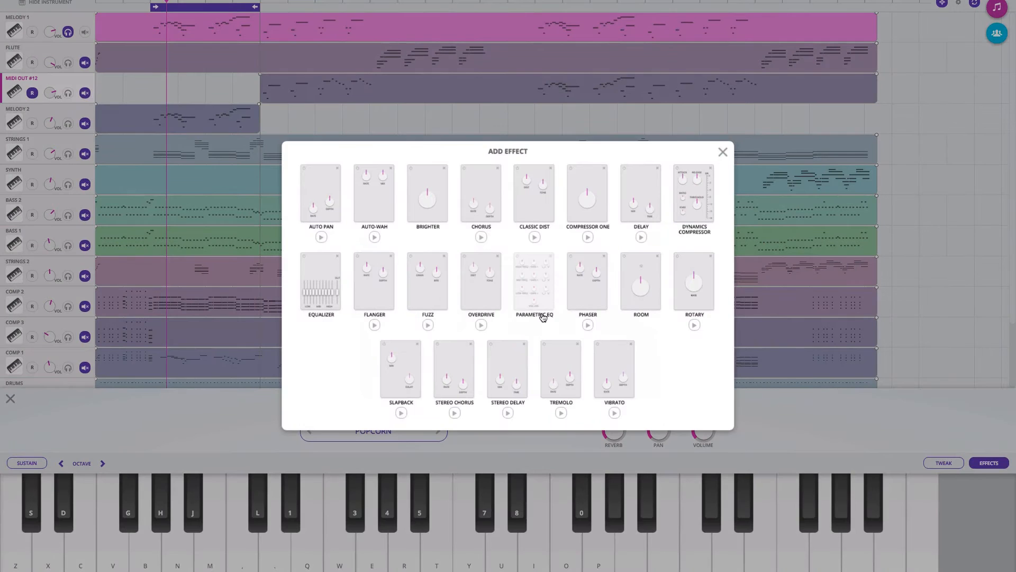
{"action": "mouse_move", "coordinate": [649, 263]}
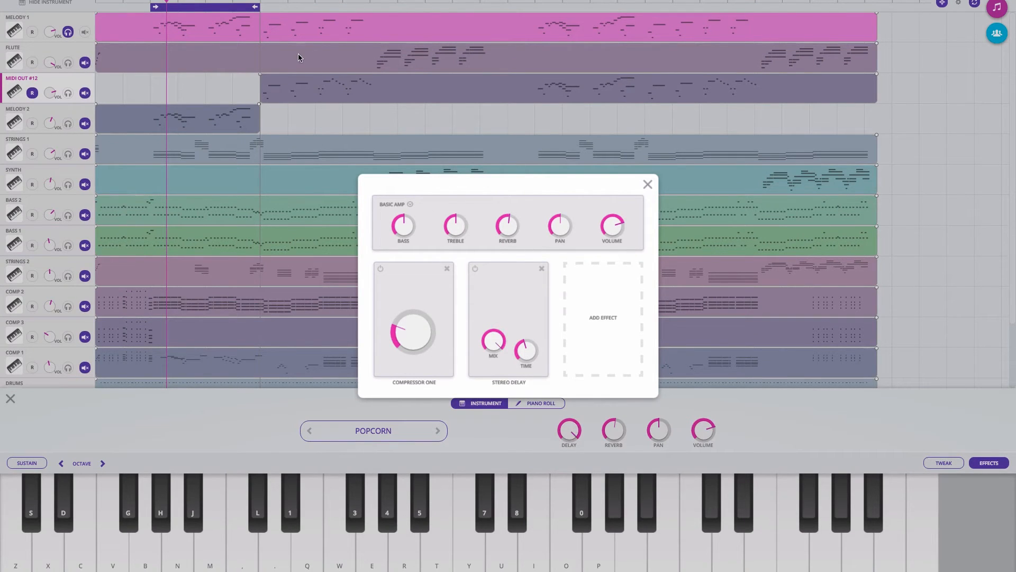
{"action": "left_click", "coordinate": [646, 185]}
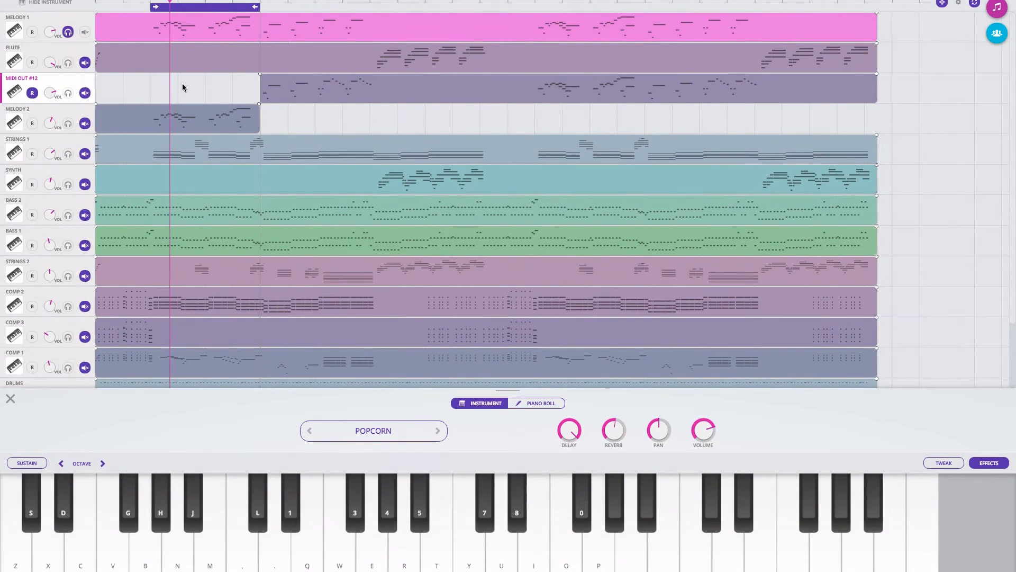
{"action": "left_click", "coordinate": [988, 462]}
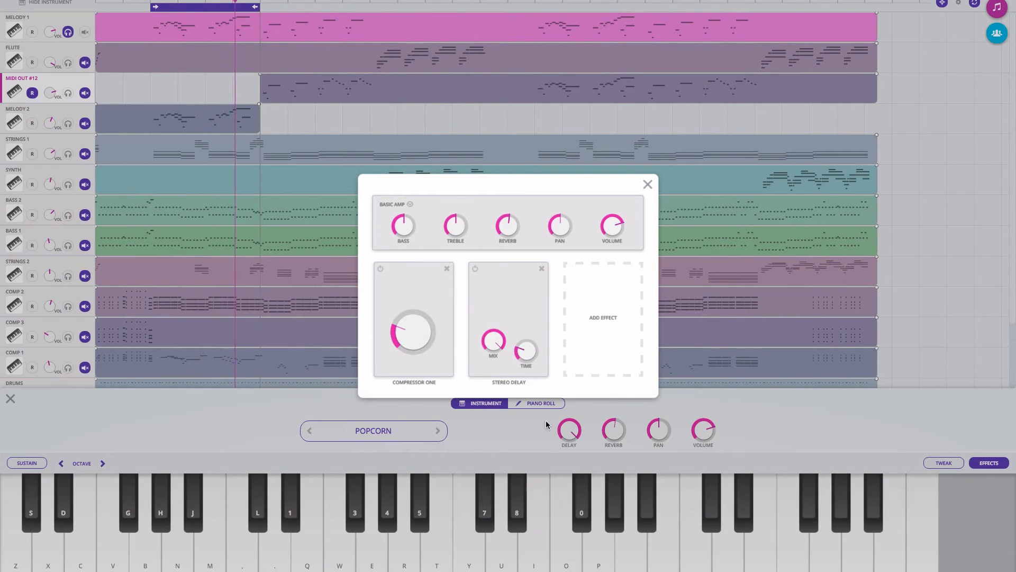
{"action": "mouse_move", "coordinate": [543, 384]}
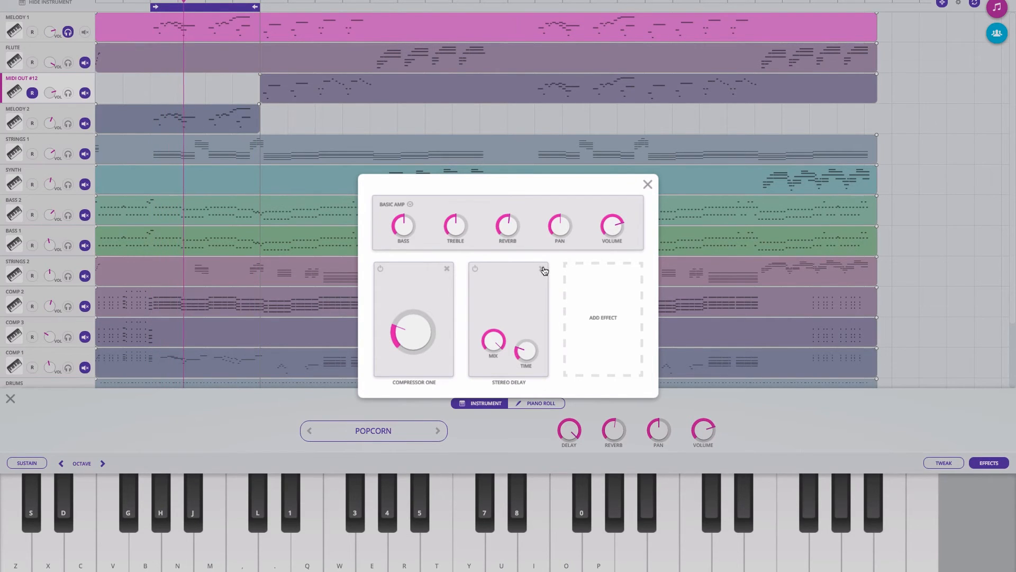
{"action": "left_click", "coordinate": [646, 184]}
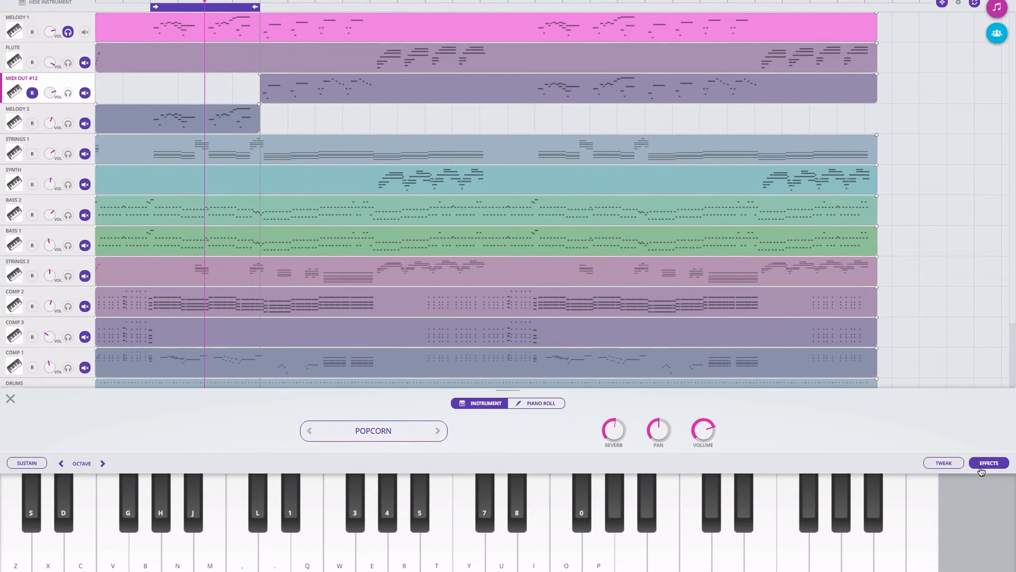
Add a Slapback effect after Compressor One on MIDI OUT #12 and adjust its delay knob.
{"action": "left_click", "coordinate": [988, 463]}
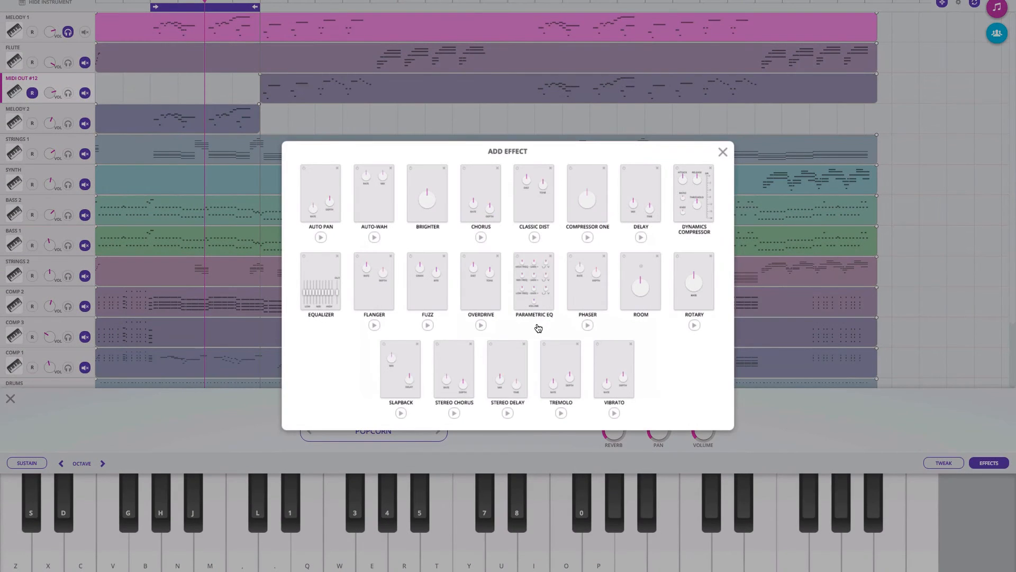
{"action": "left_click", "coordinate": [401, 372]}
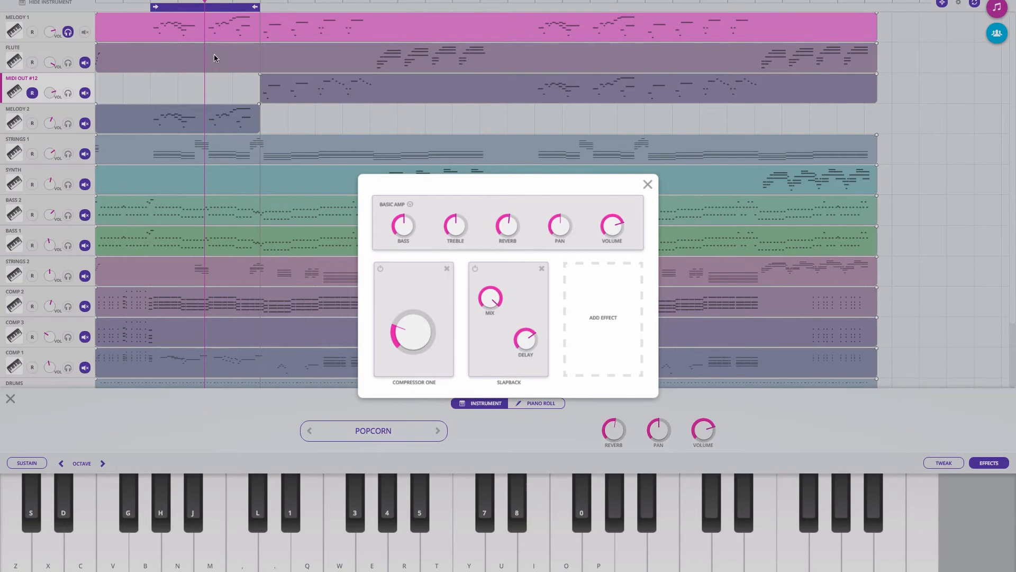
{"action": "left_click", "coordinate": [646, 185]}
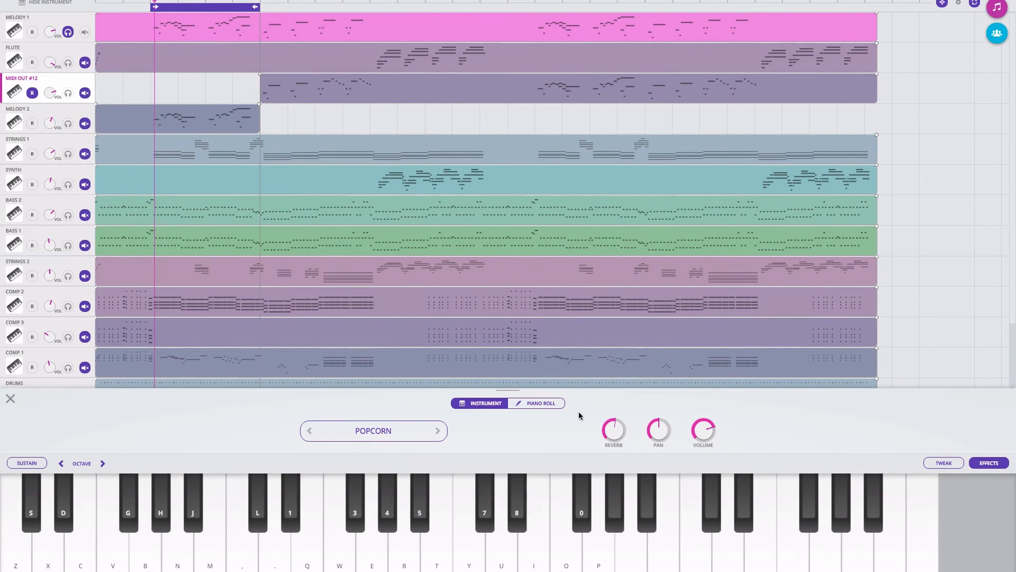
{"action": "left_click", "coordinate": [988, 463]}
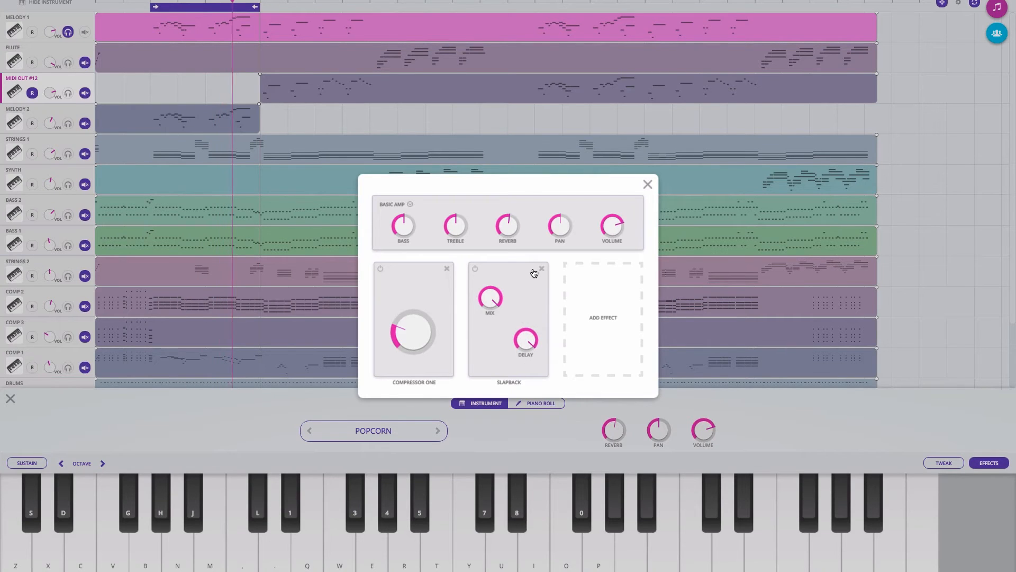
{"action": "mouse_move", "coordinate": [527, 342]}
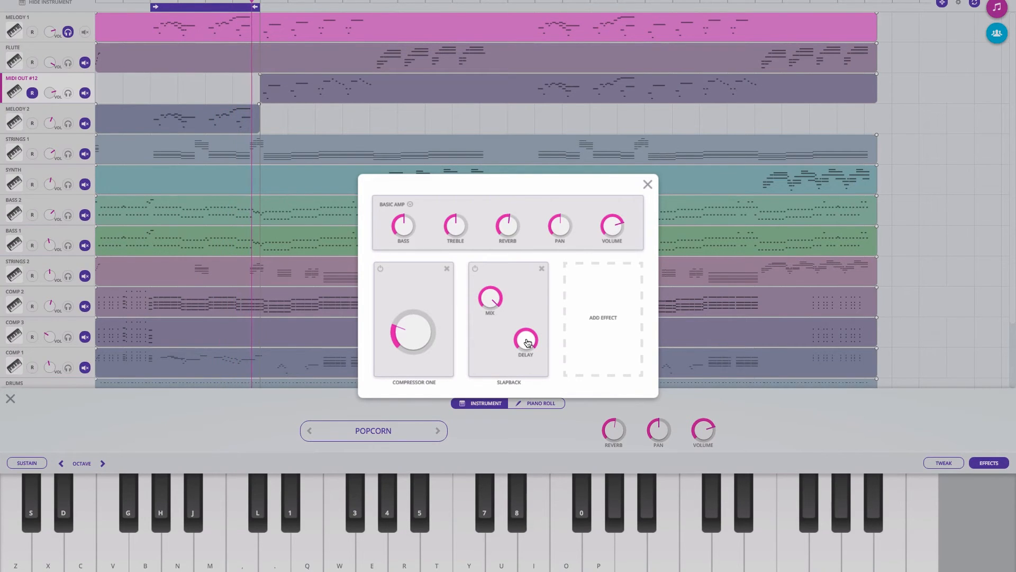
{"action": "left_click", "coordinate": [647, 184]}
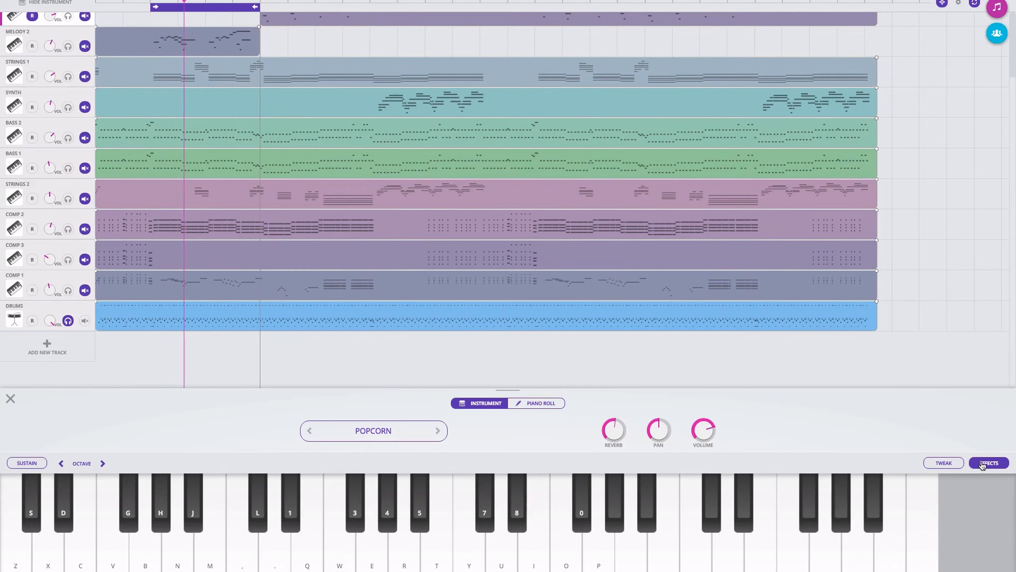
Add a Slapback effect after Medium Room on the Drums track and audition it.
{"action": "left_click", "coordinate": [989, 462]}
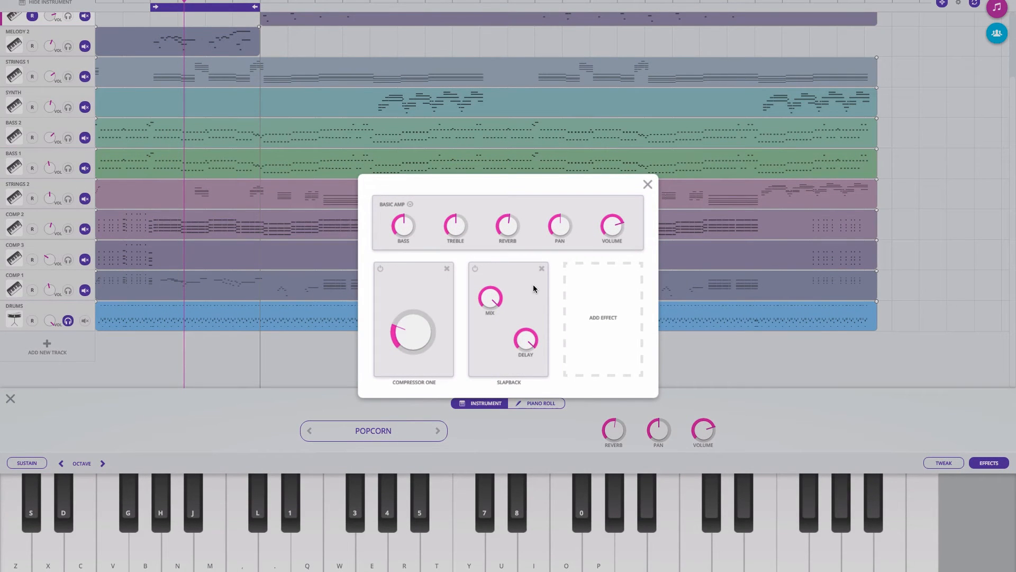
{"action": "left_click", "coordinate": [645, 184]}
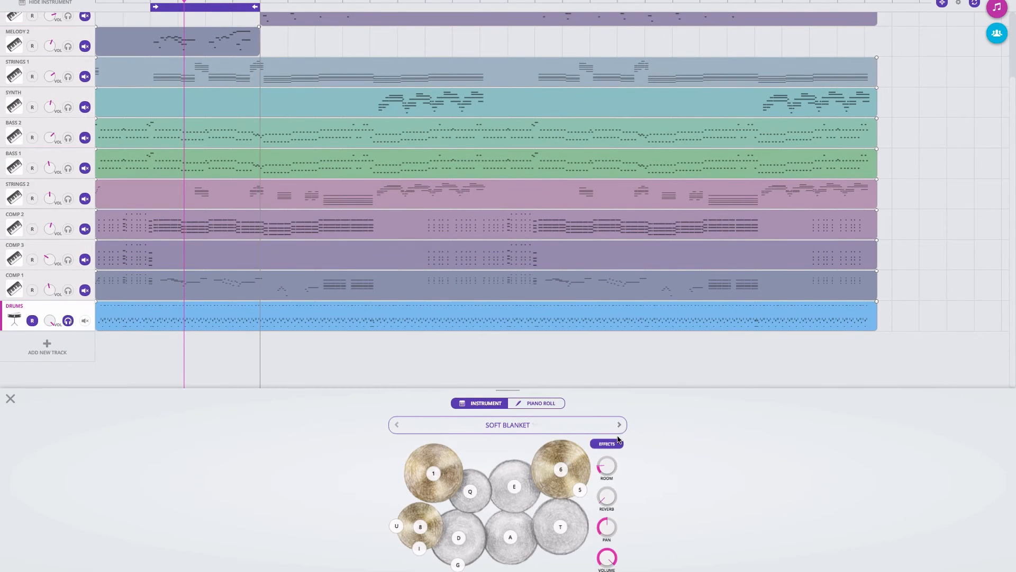
{"action": "left_click", "coordinate": [605, 443]}
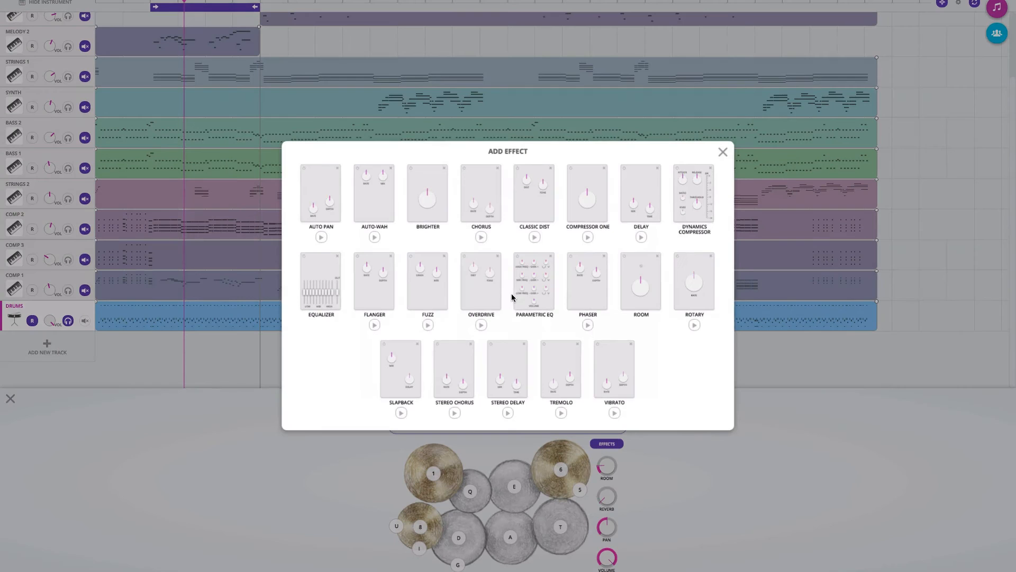
{"action": "mouse_move", "coordinate": [412, 371]}
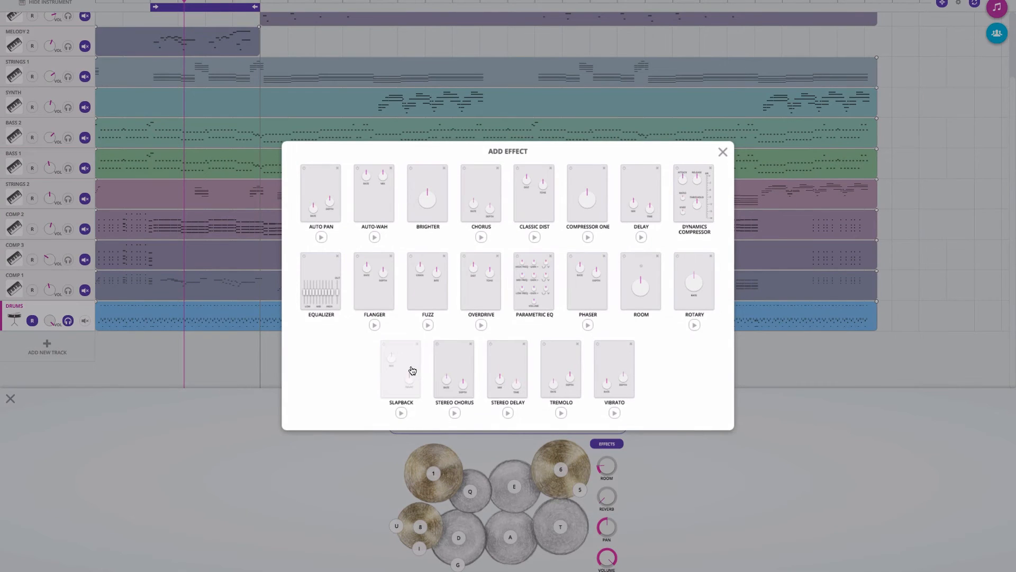
{"action": "left_click", "coordinate": [400, 376]}
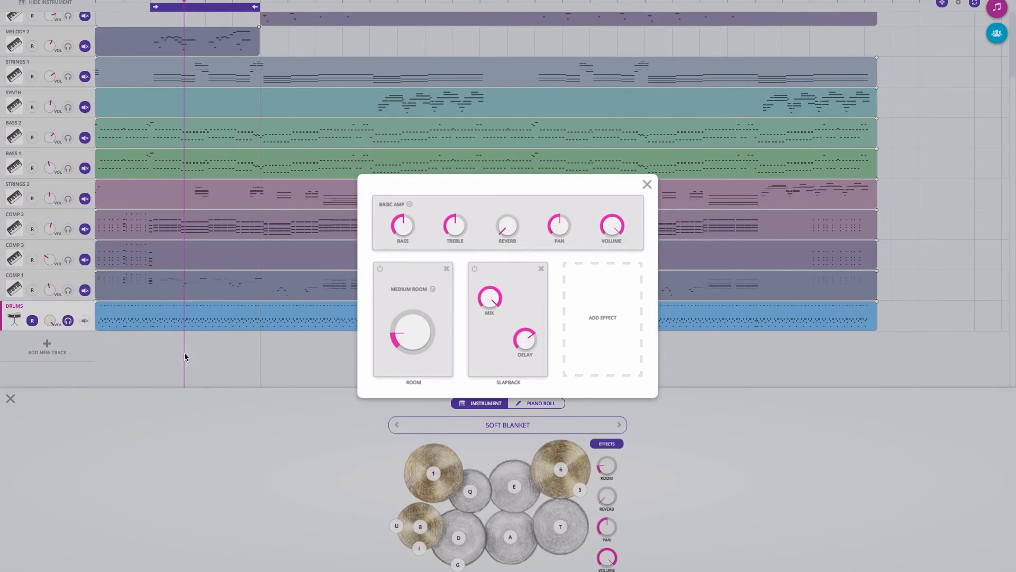
{"action": "left_click", "coordinate": [646, 184]}
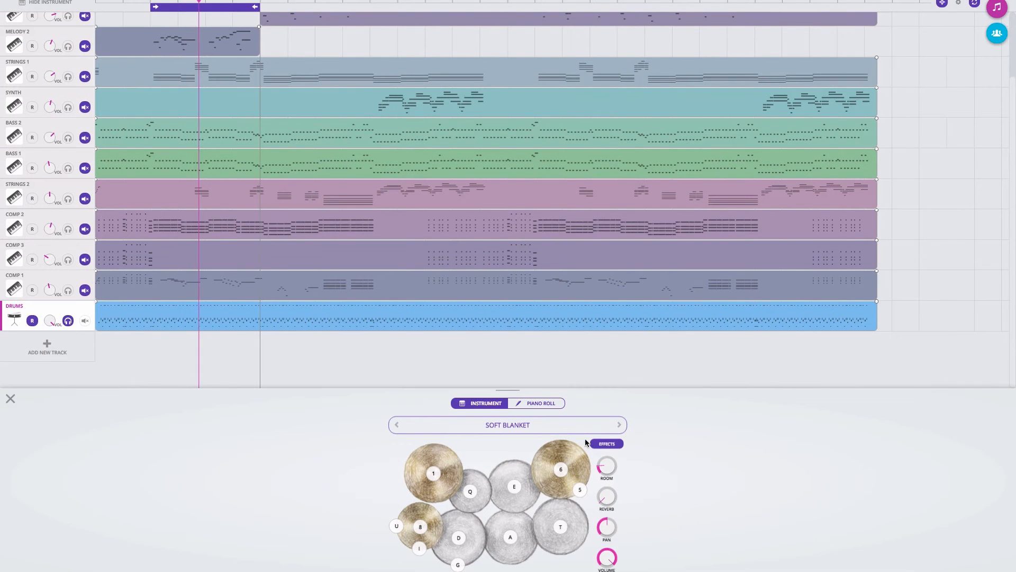
{"action": "left_click", "coordinate": [604, 443]}
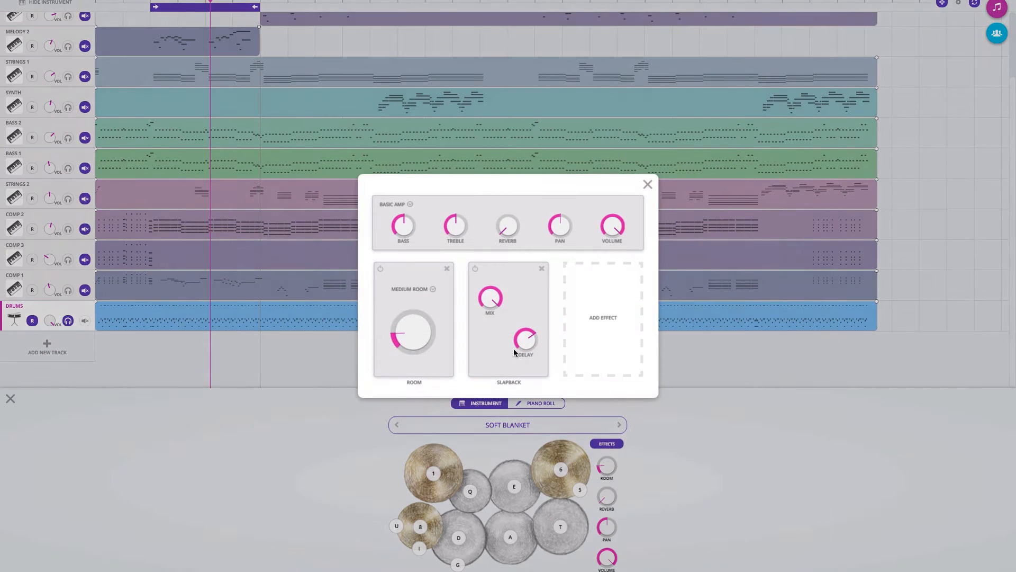
Swap the drums' Slapback for Stereo Delay, audition it, then remove the Stereo Delay.
{"action": "left_click", "coordinate": [603, 316]}
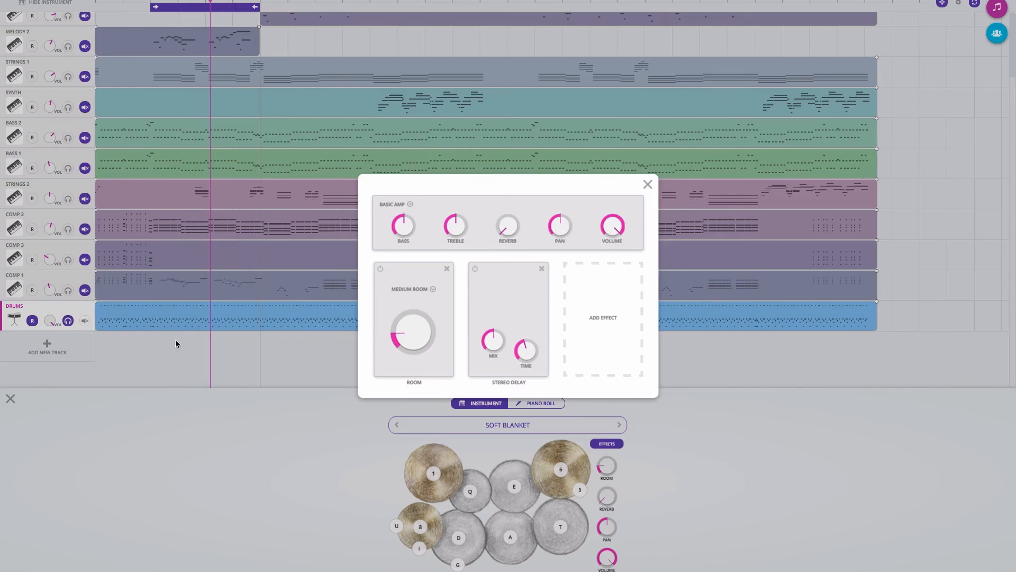
{"action": "left_click", "coordinate": [647, 185]}
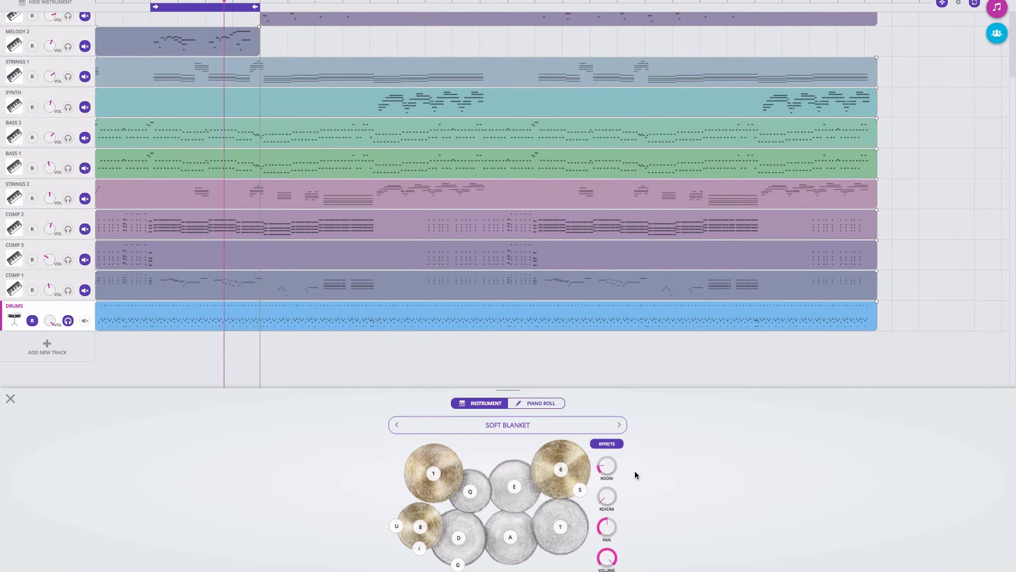
{"action": "left_click", "coordinate": [606, 444]}
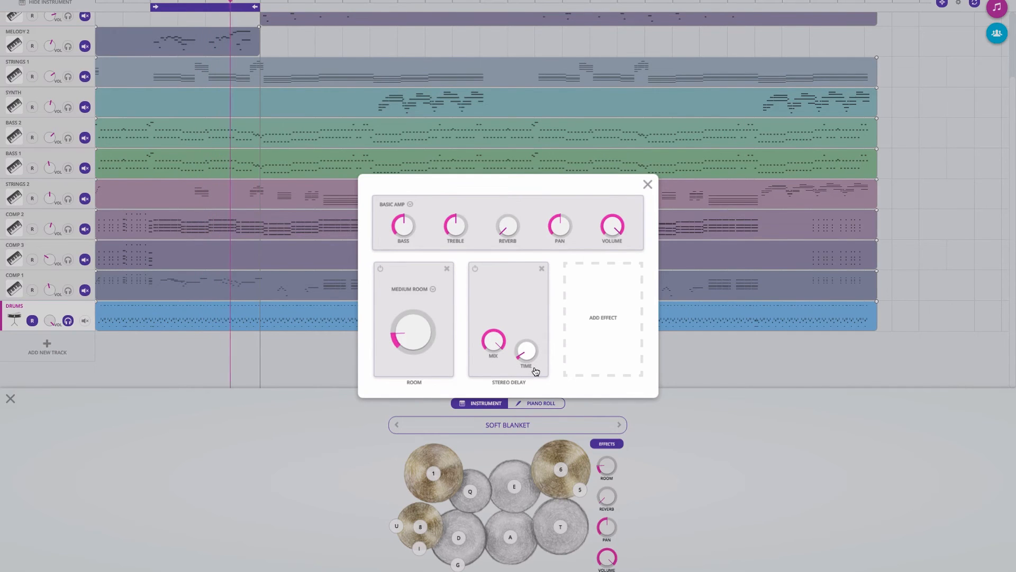
{"action": "left_click", "coordinate": [646, 185]}
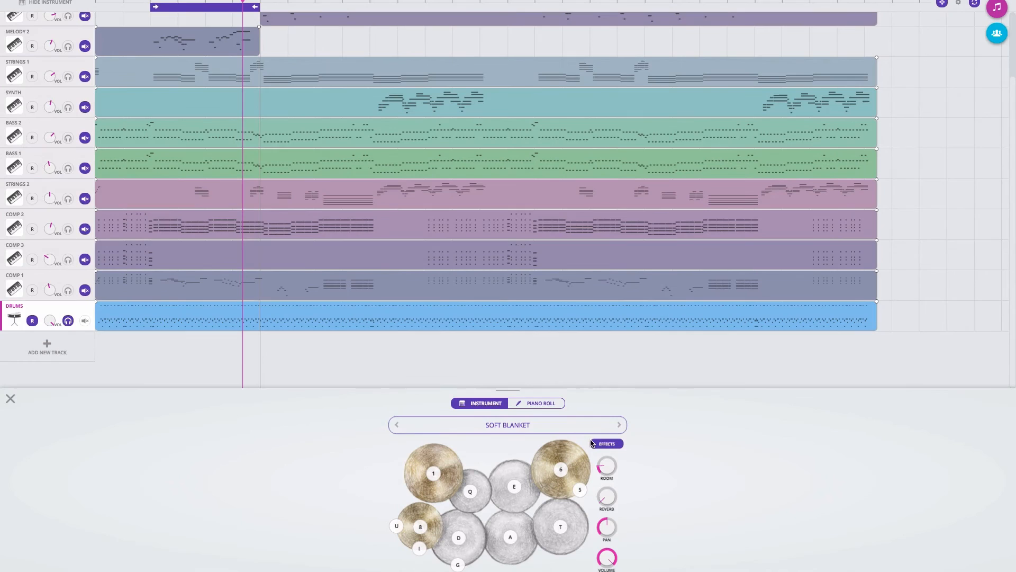
{"action": "left_click", "coordinate": [606, 444]}
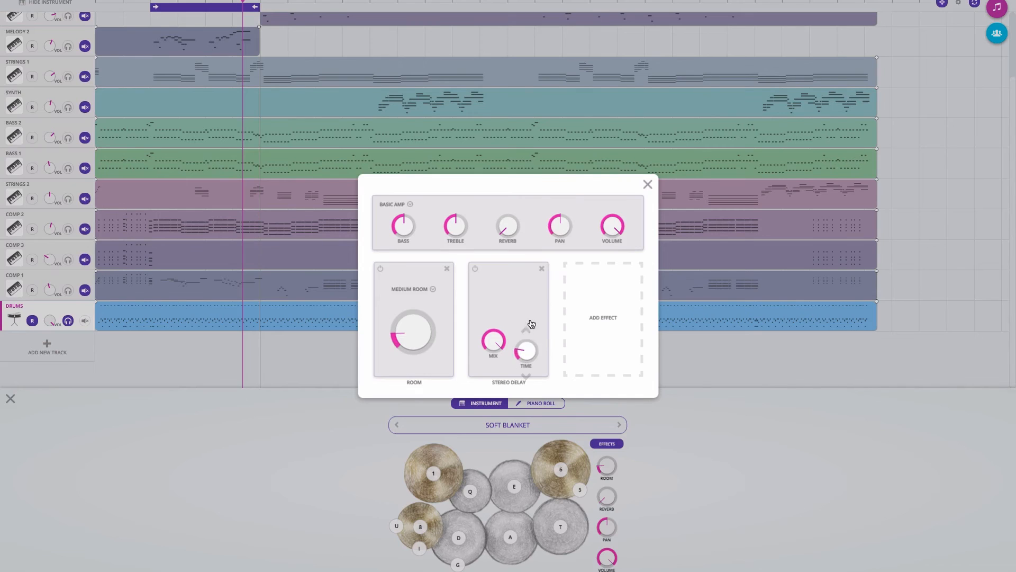
{"action": "left_click", "coordinate": [541, 267]}
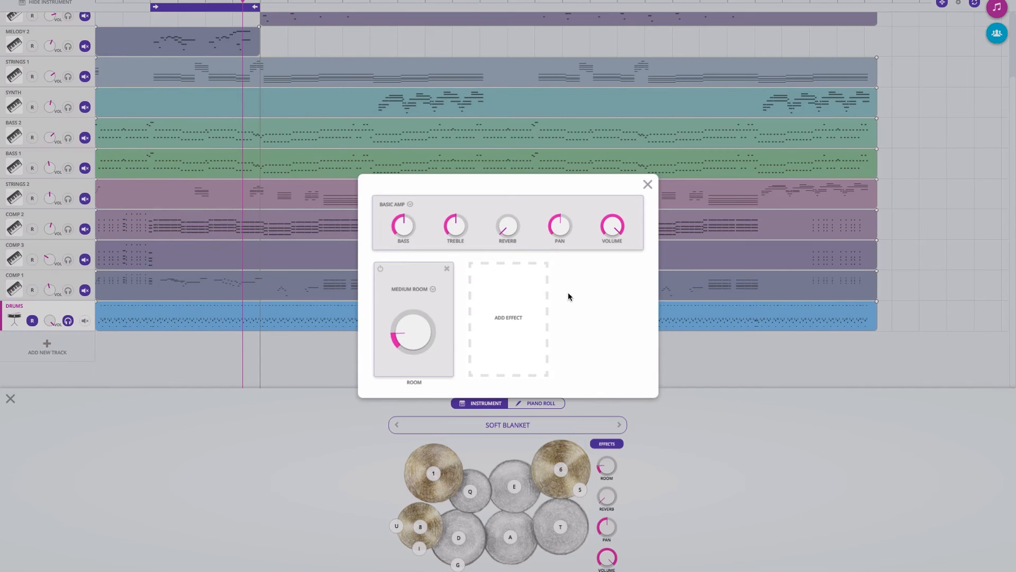
{"action": "mouse_move", "coordinate": [573, 304]}
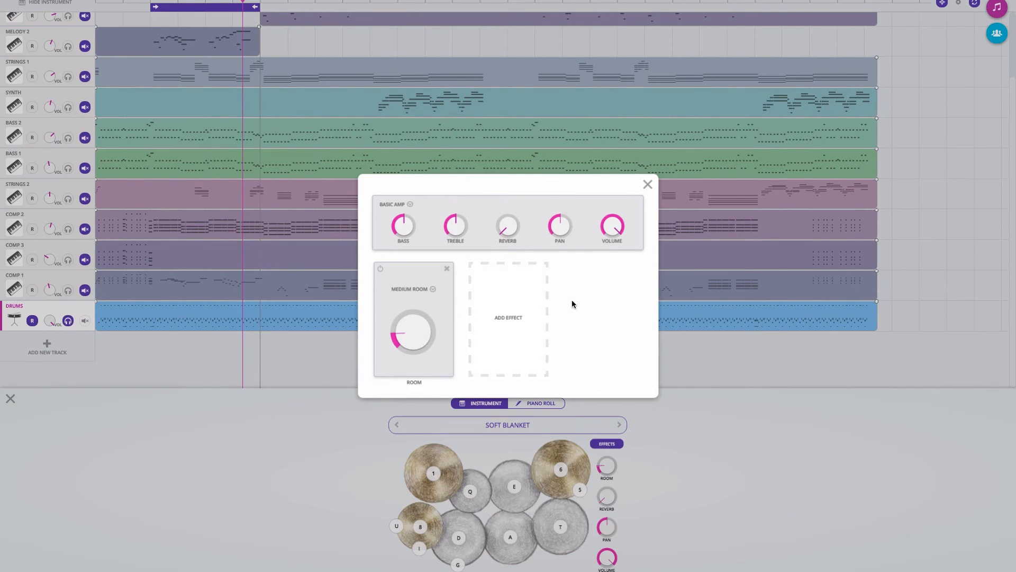
Add a Dynamics Compressor after Medium Room on the drums, with attack and threshold lowered.
{"action": "left_click", "coordinate": [507, 318]}
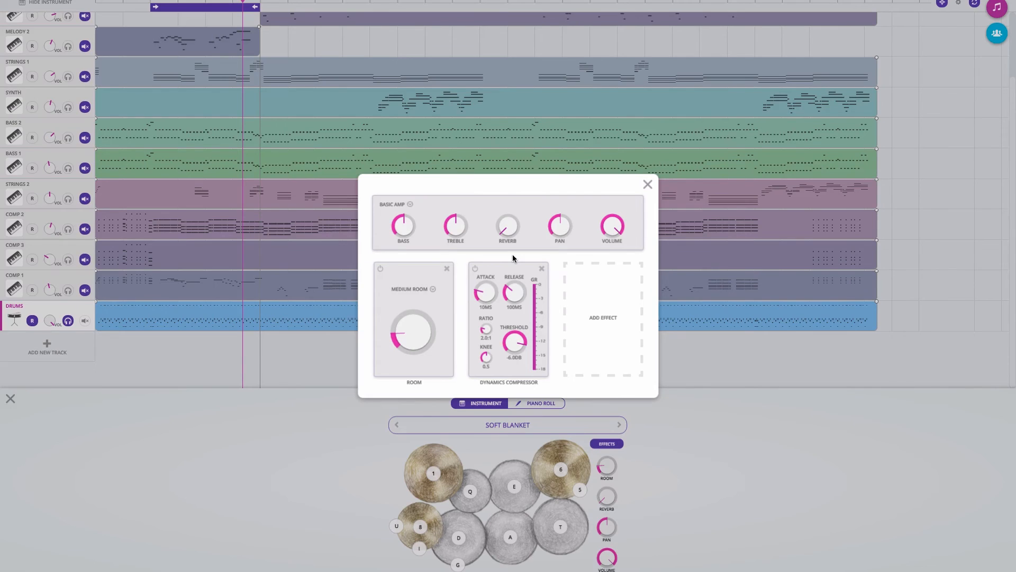
{"action": "mouse_move", "coordinate": [400, 298]}
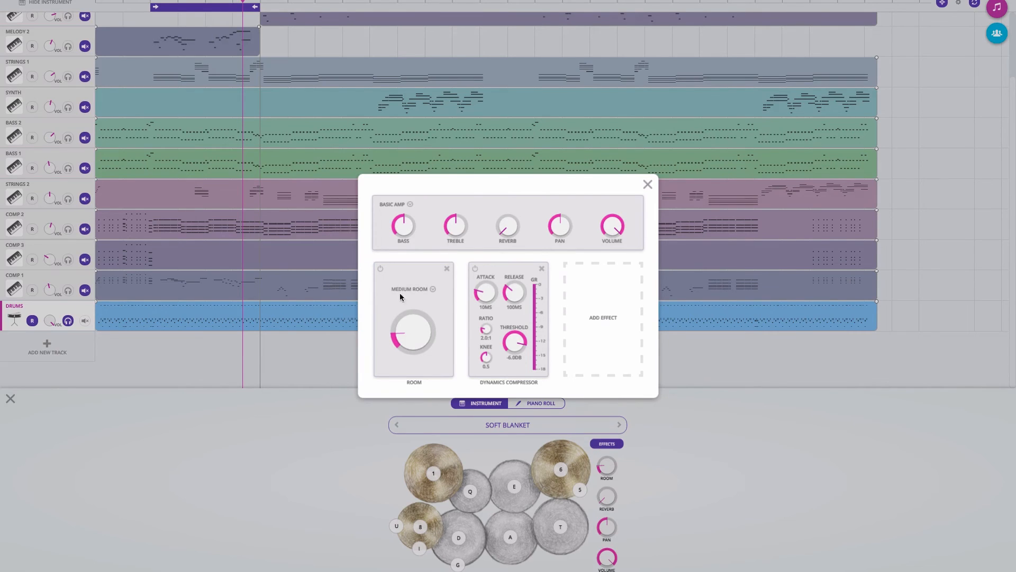
{"action": "mouse_move", "coordinate": [472, 260]}
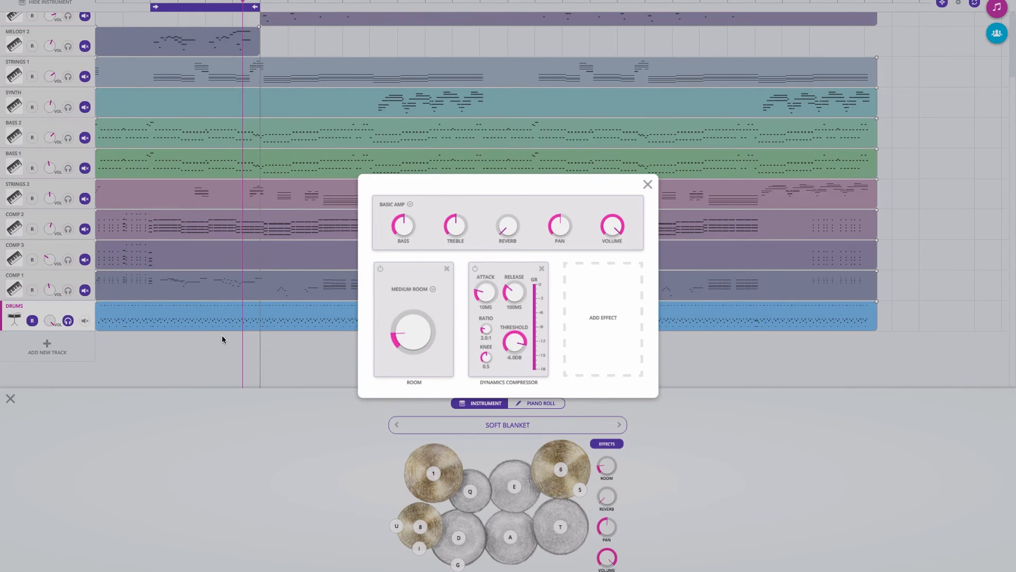
{"action": "left_click", "coordinate": [646, 184]}
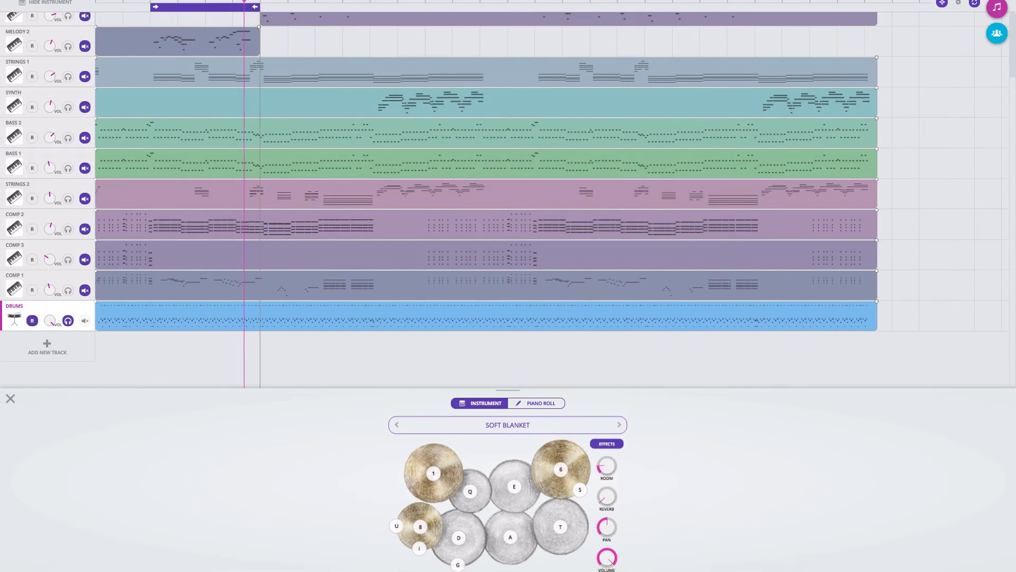
{"action": "left_click", "coordinate": [605, 443]}
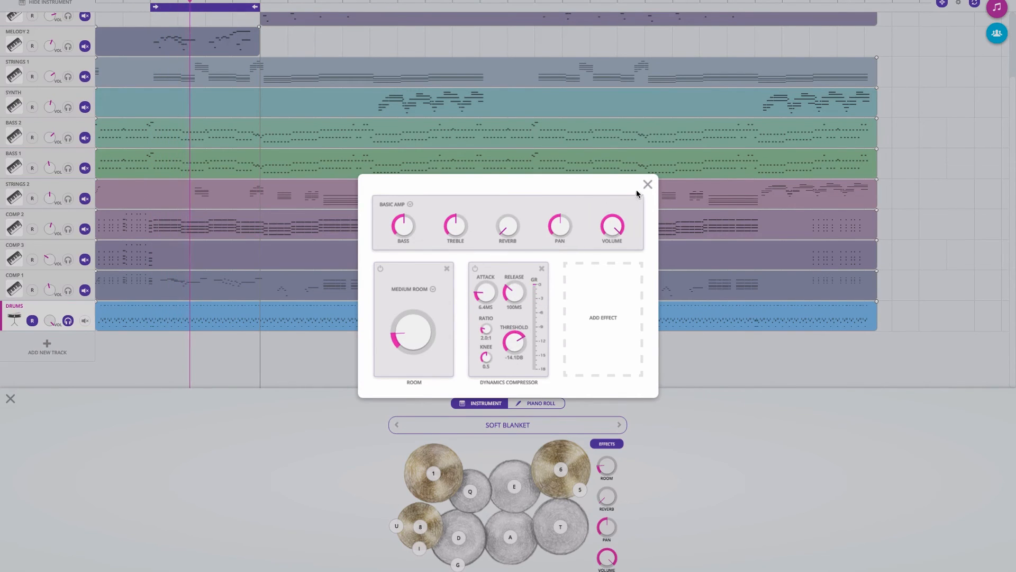
Set the compressor to 6.4 ms attack, 13:1 ratio and -32.1 dB threshold, listening between tweaks.
{"action": "left_click", "coordinate": [646, 184]}
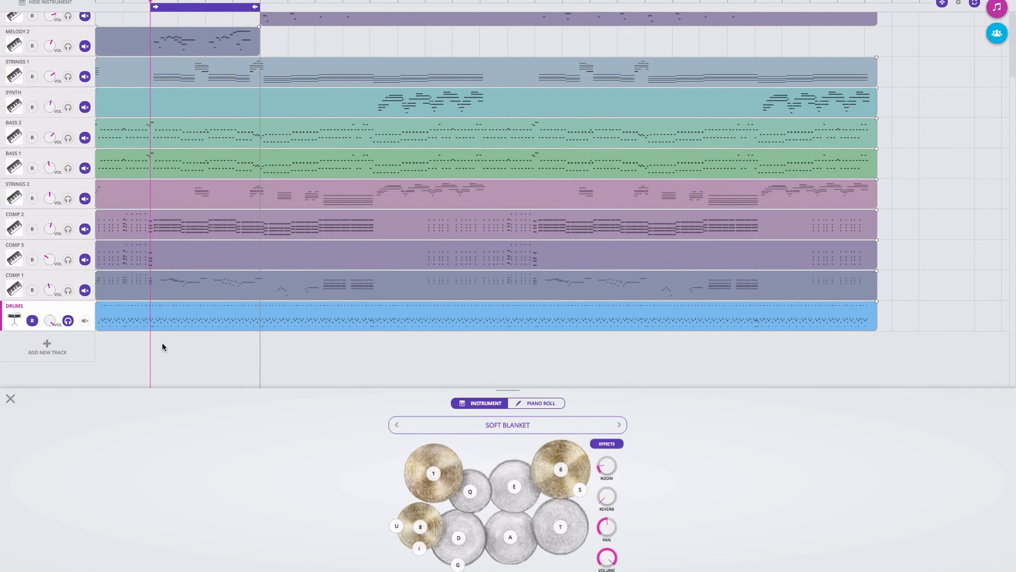
{"action": "left_click", "coordinate": [605, 443]}
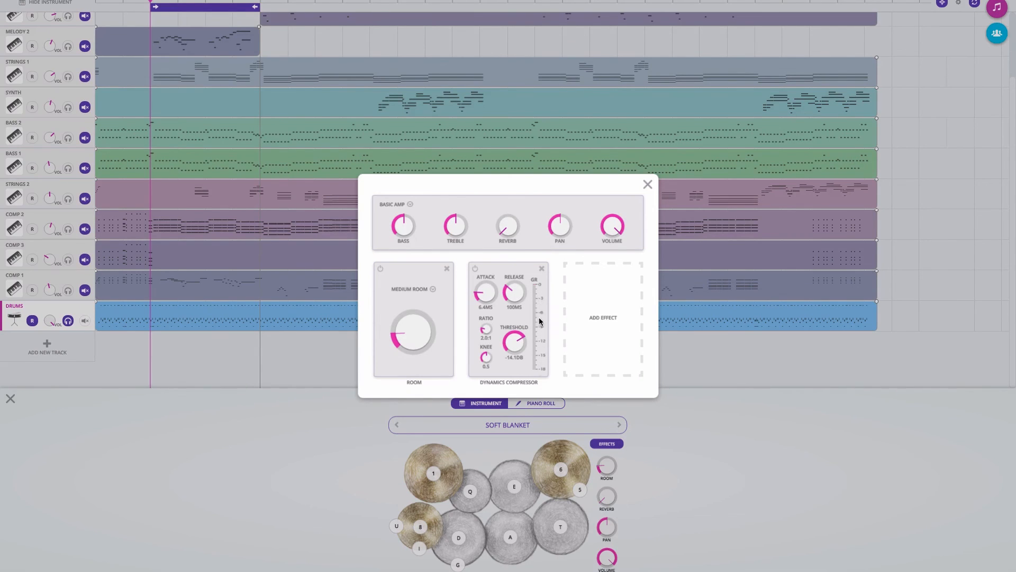
{"action": "mouse_move", "coordinate": [538, 333]}
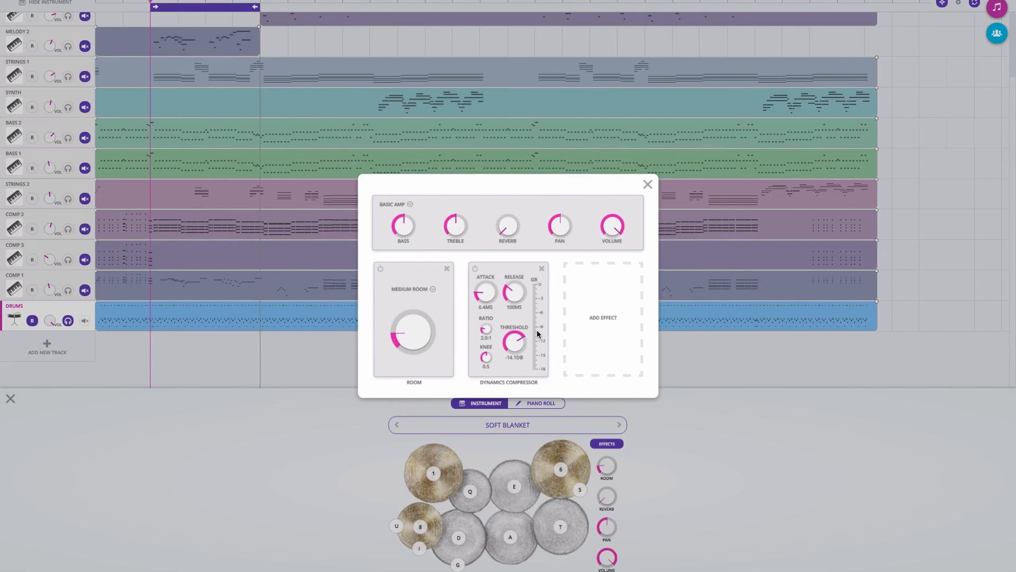
{"action": "mouse_move", "coordinate": [222, 331]}
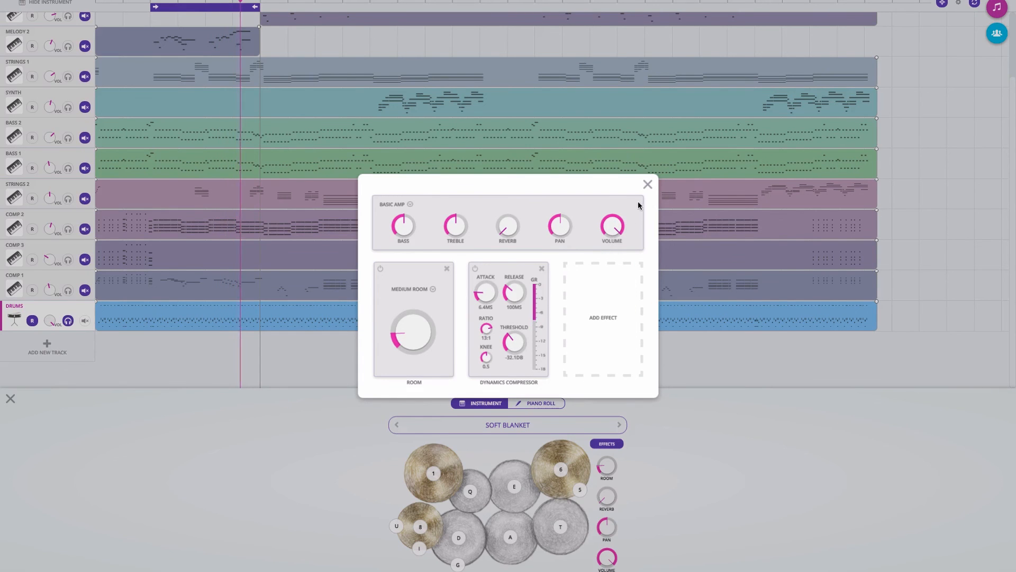
{"action": "left_click", "coordinate": [647, 184]}
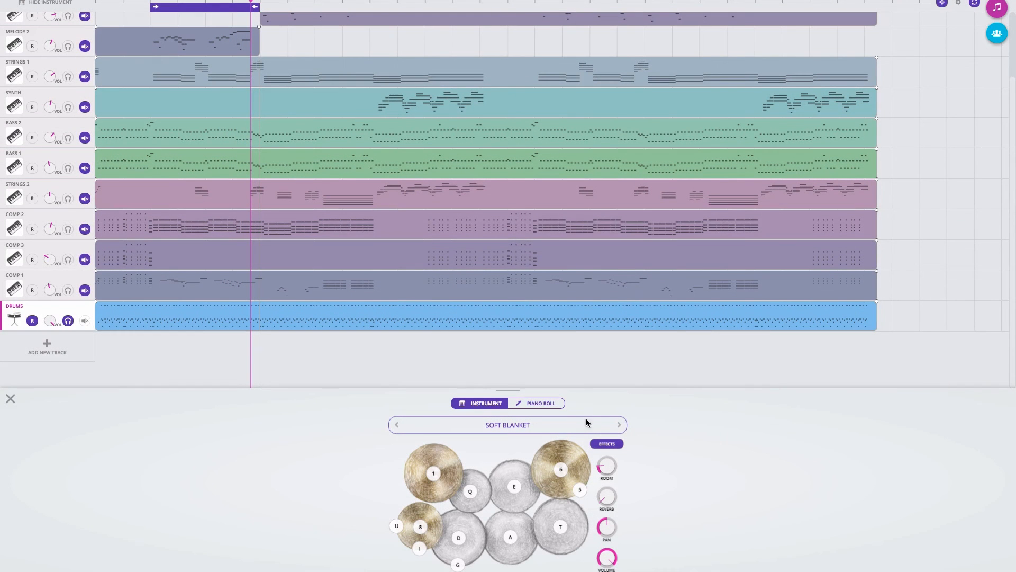
Bypass the drums' Dynamics Compressor so only Medium Room stays active, then close effects.
{"action": "left_click", "coordinate": [605, 444]}
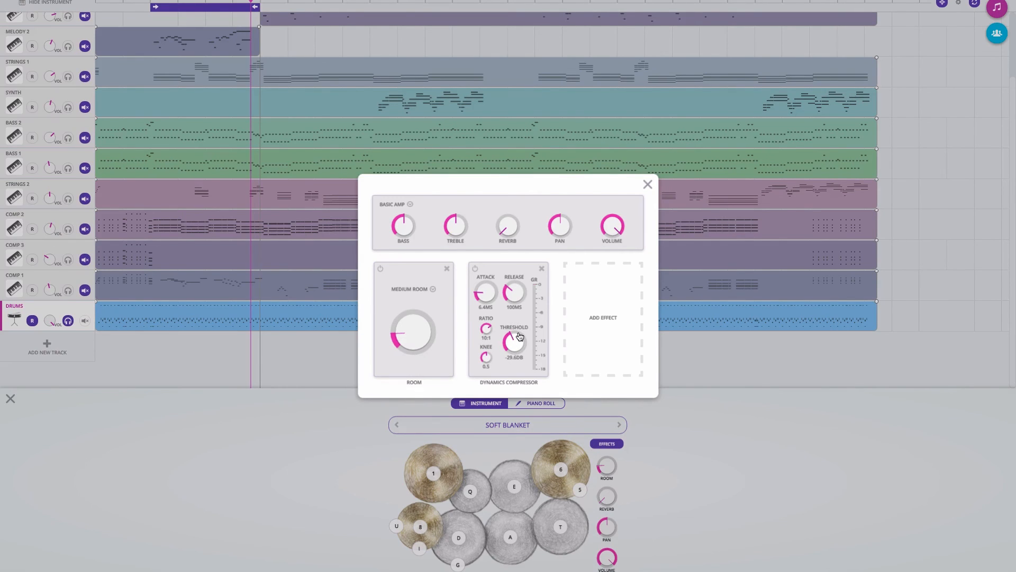
{"action": "mouse_move", "coordinate": [266, 369]}
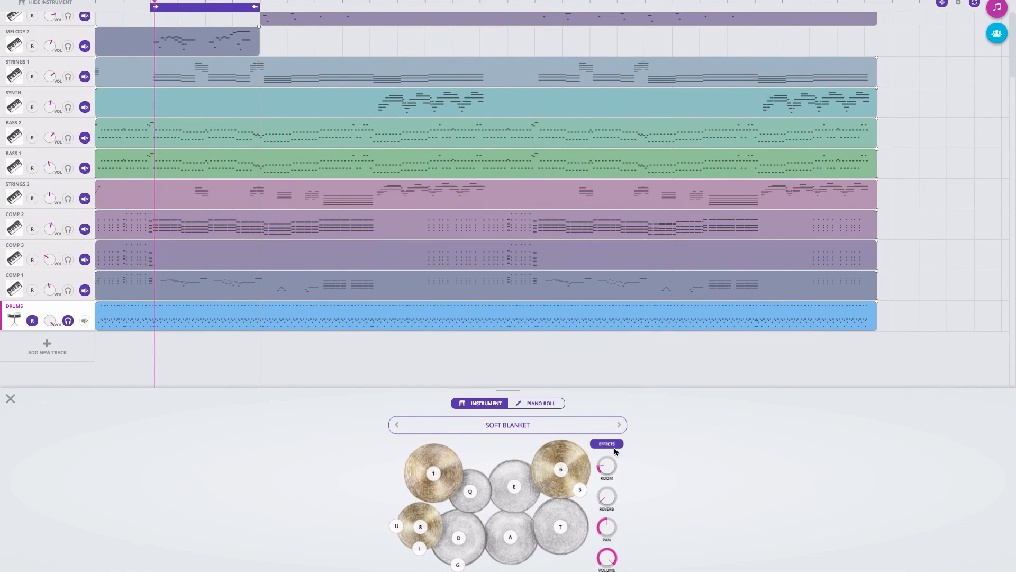
{"action": "left_click", "coordinate": [604, 443]}
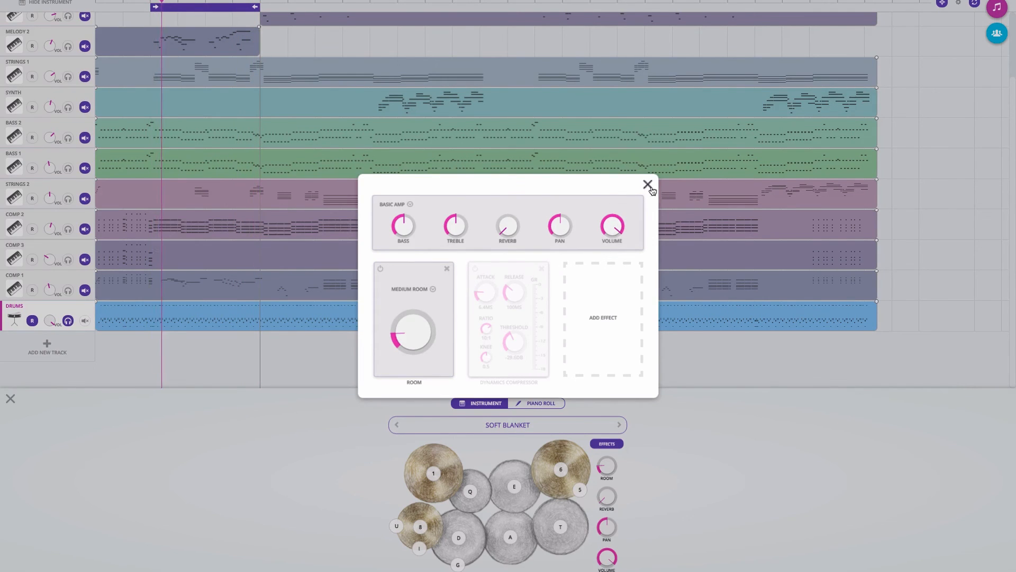
{"action": "left_click", "coordinate": [646, 184]}
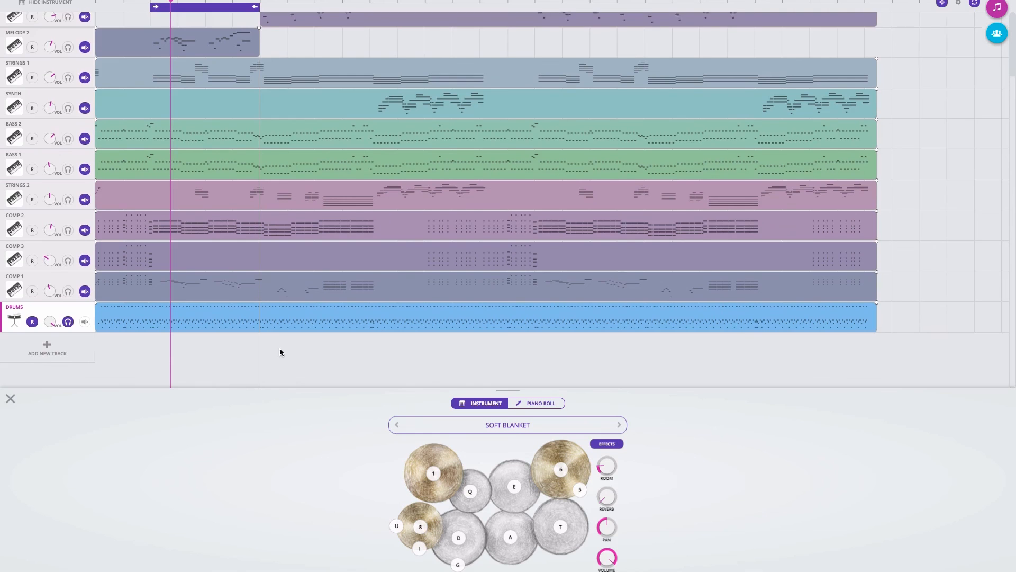